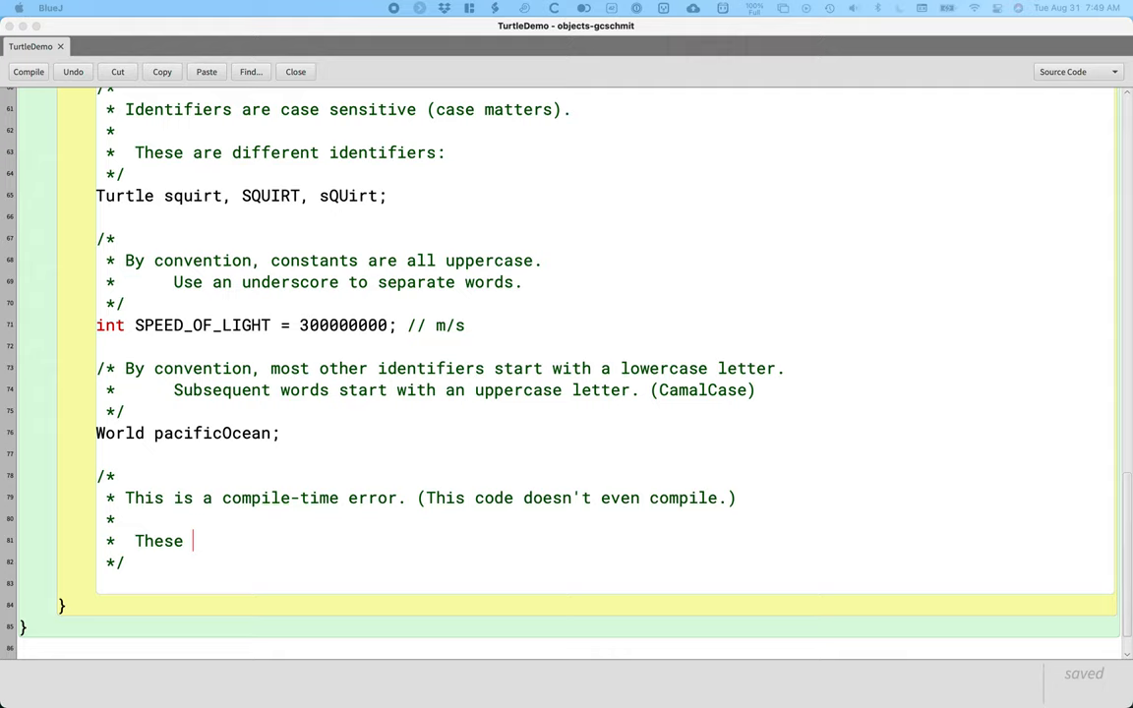
mouse_move(233, 555)
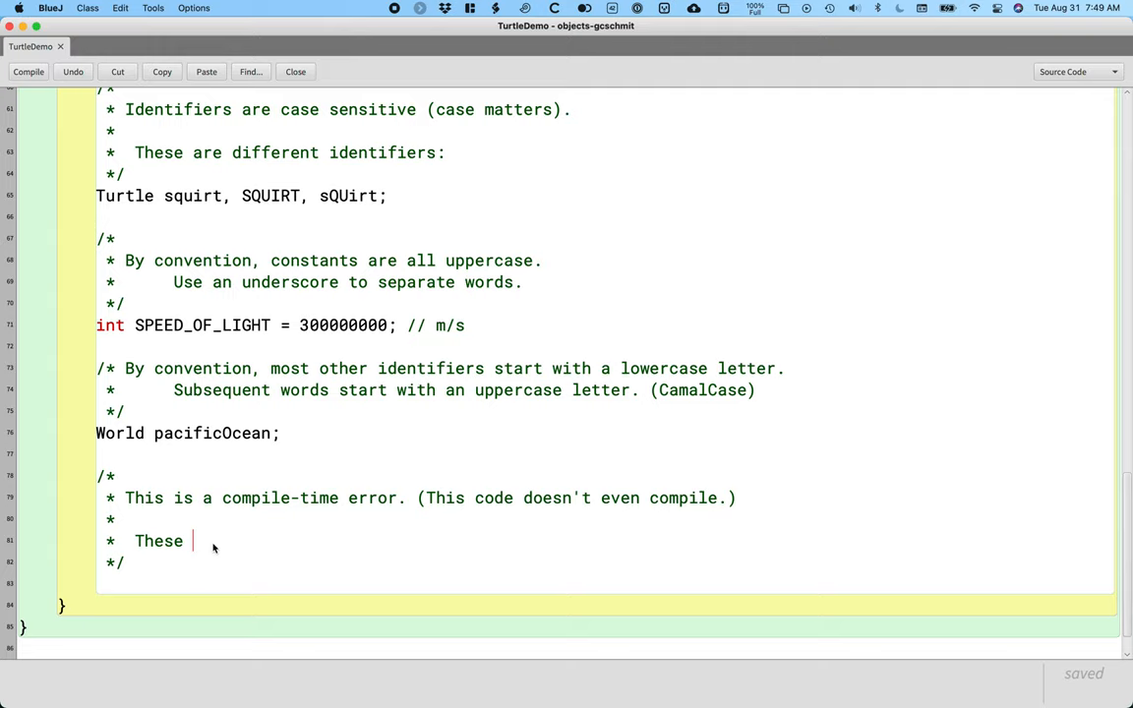
Complete the comment with 'are often called syntax errors.' and begin the next line
type("are often called s")
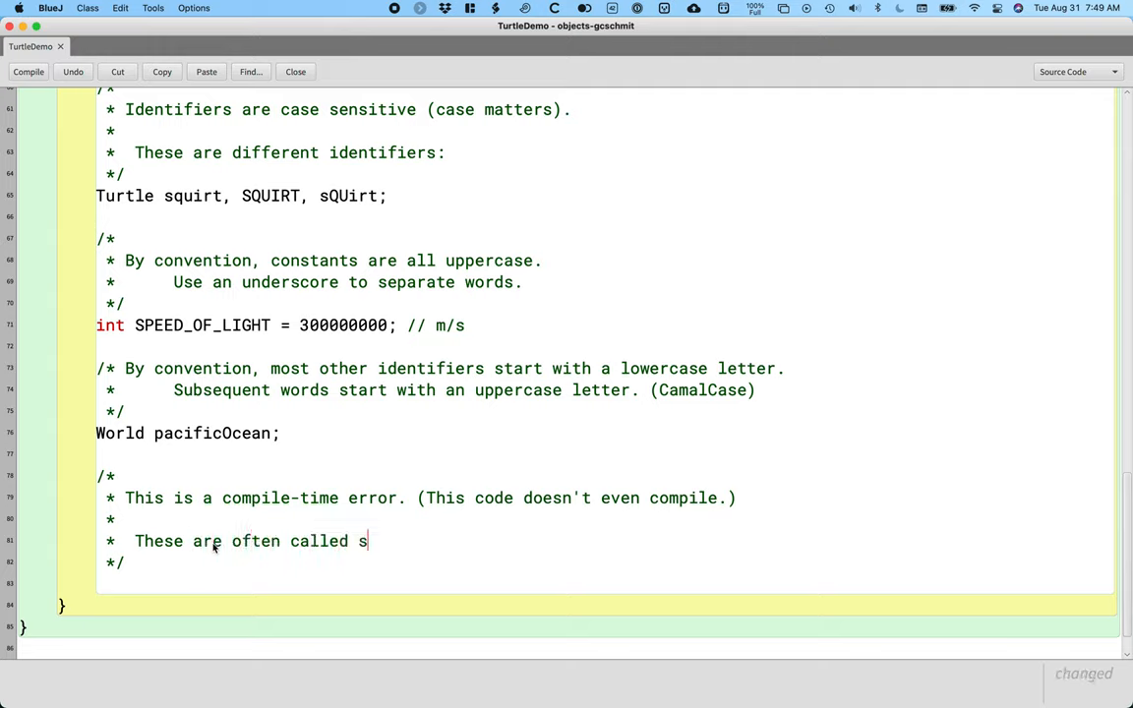
type("yntax errors.")
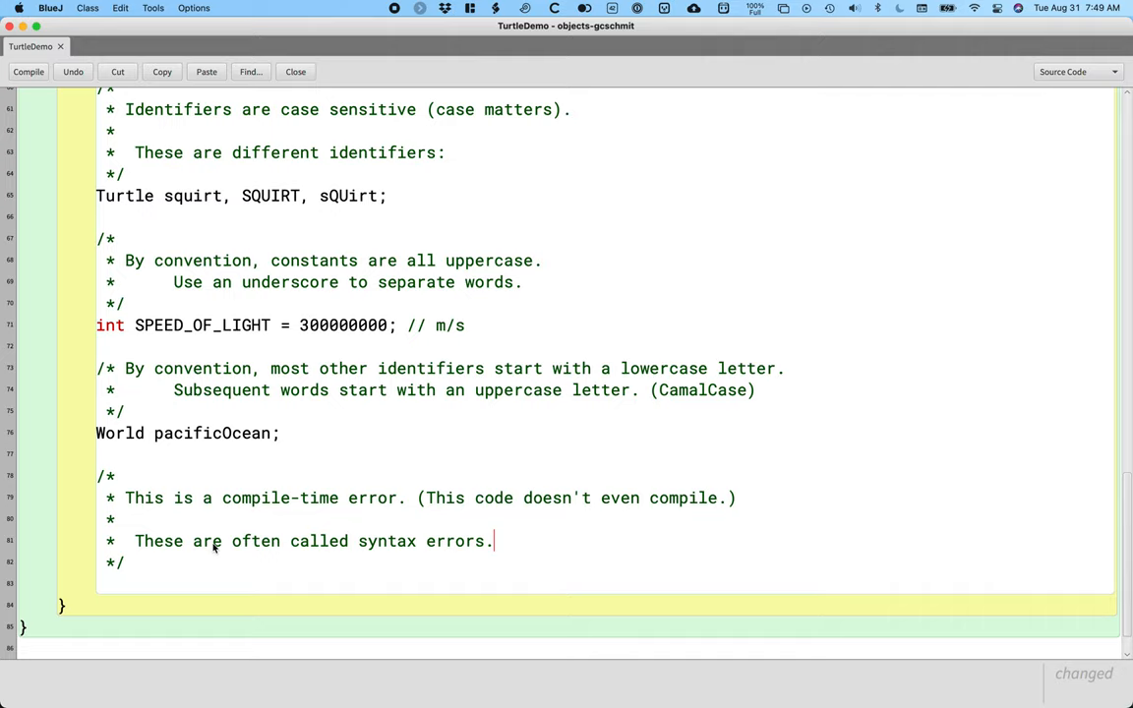
type("c")
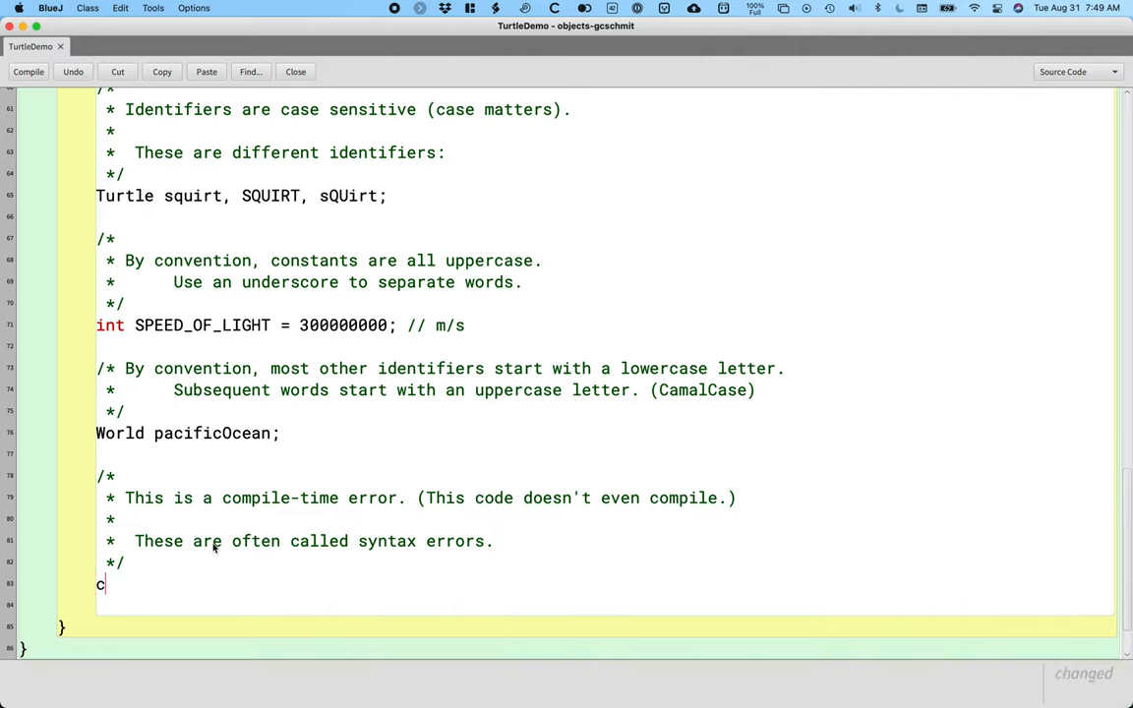
Write the deliberately misspelled statement crush.forwrd(50); as the syntax-error example
type("rush.fo")
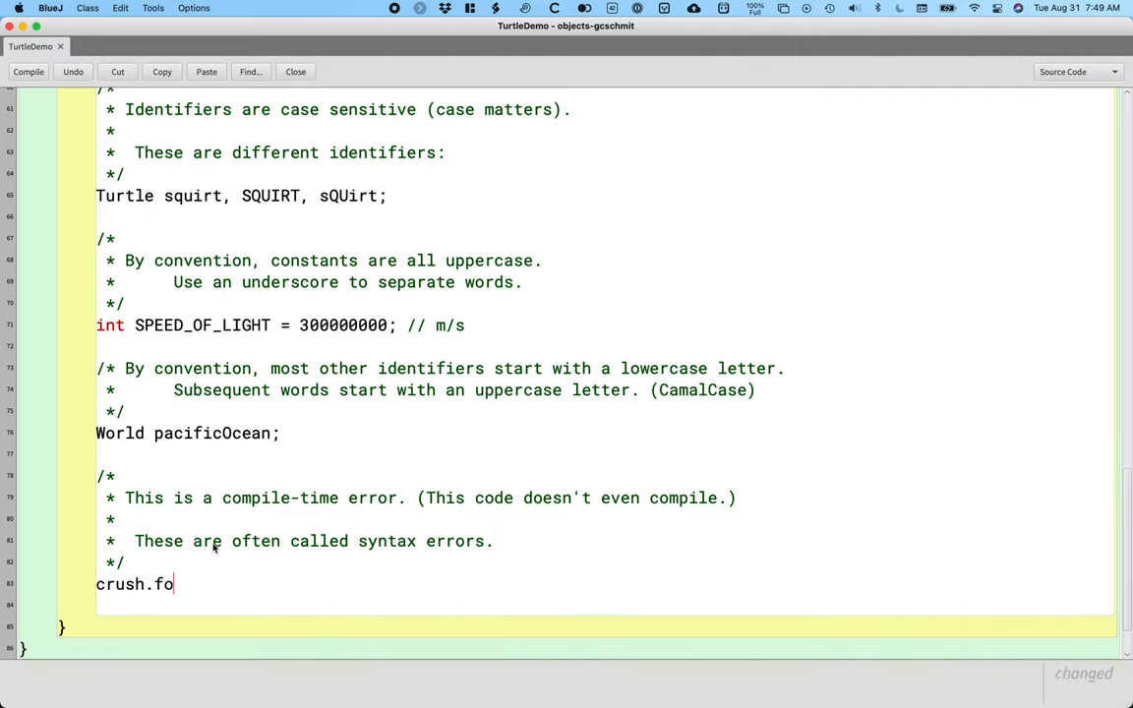
type("r")
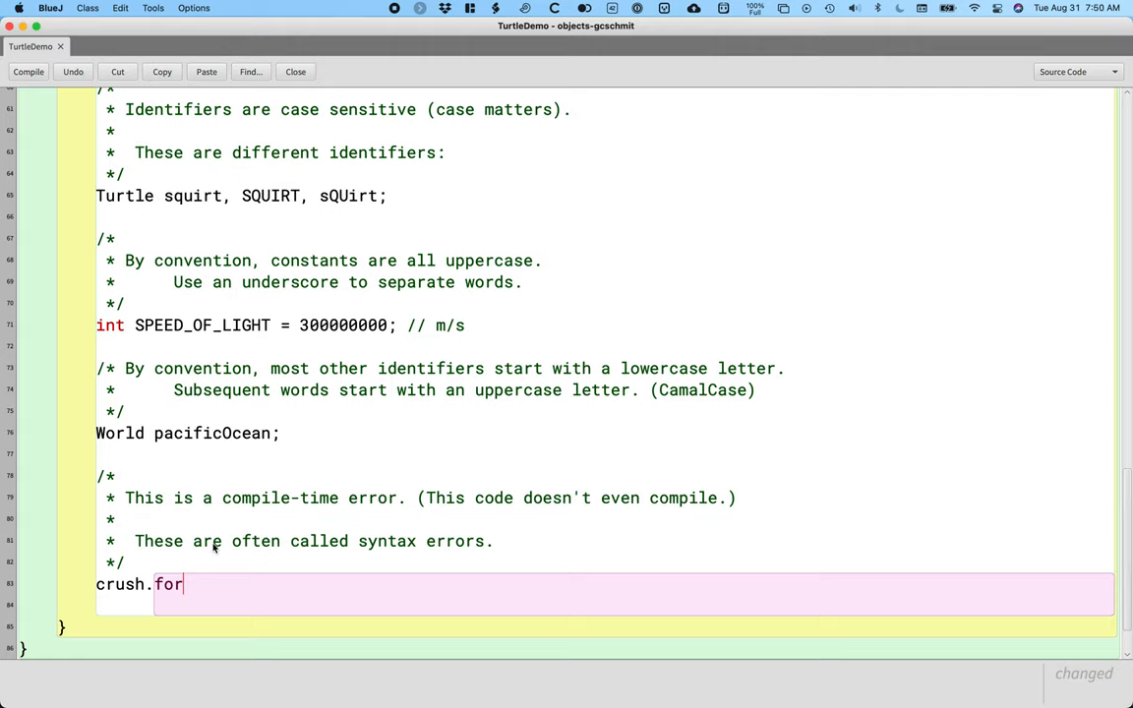
type("wrd")
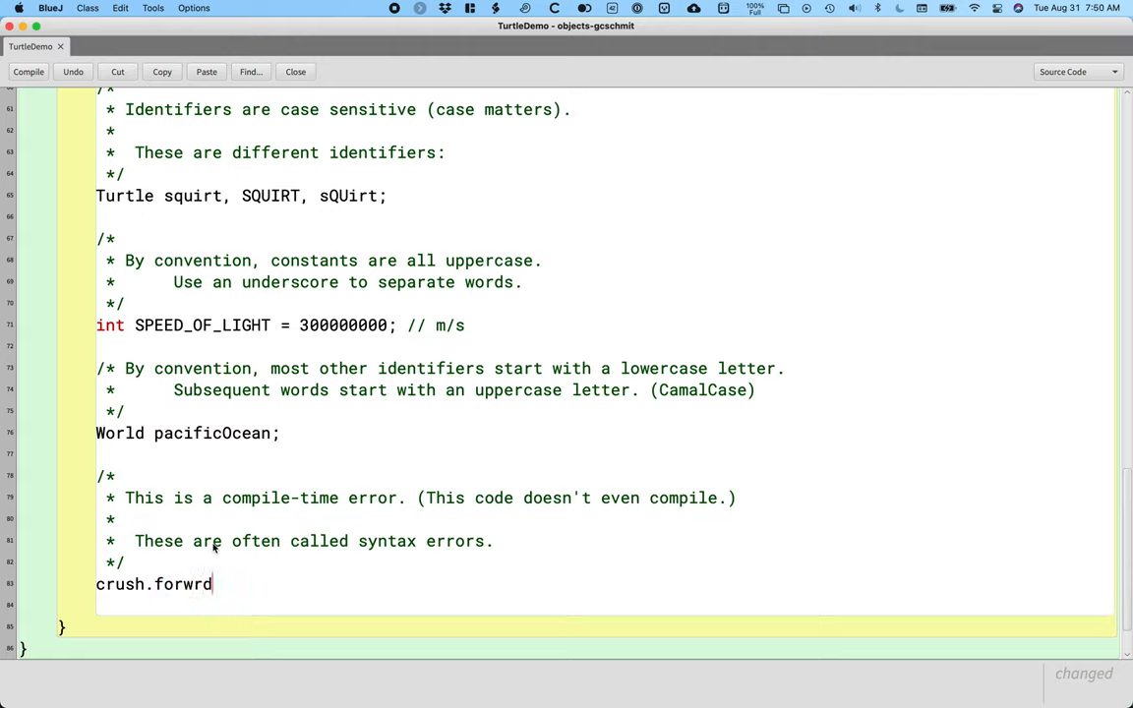
type("(50);")
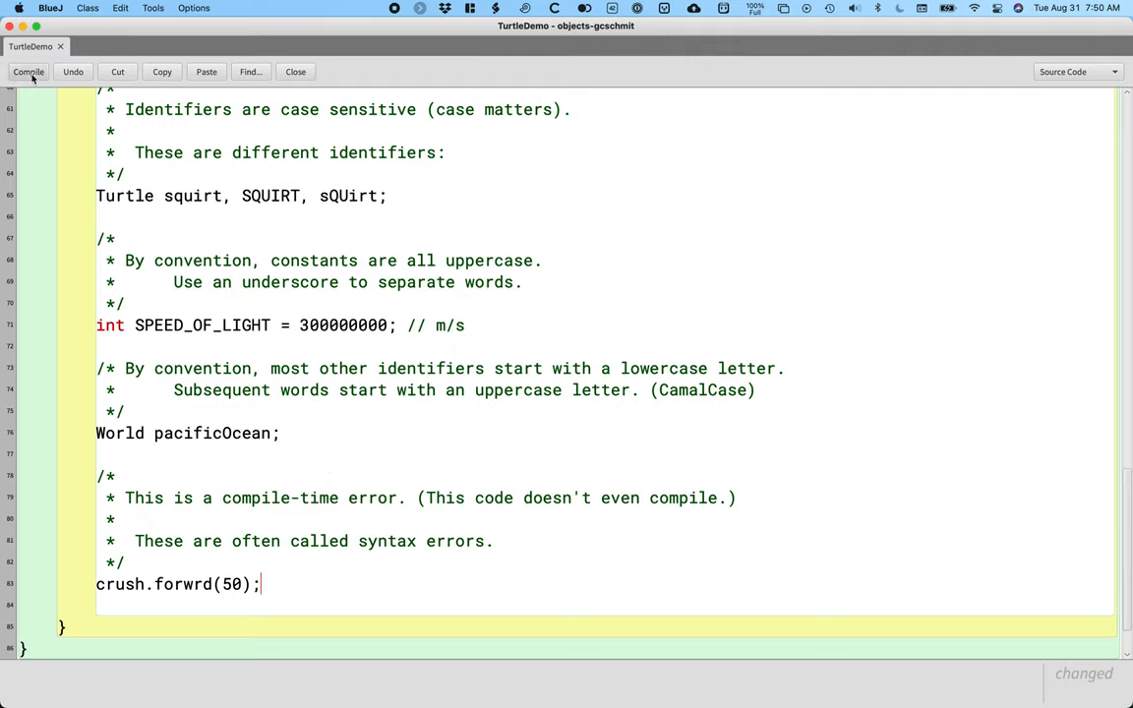
Compile TurtleDemo and inspect the 'Undeclared method: forwrd(...)' error on the misspelled call
left_click(28, 70)
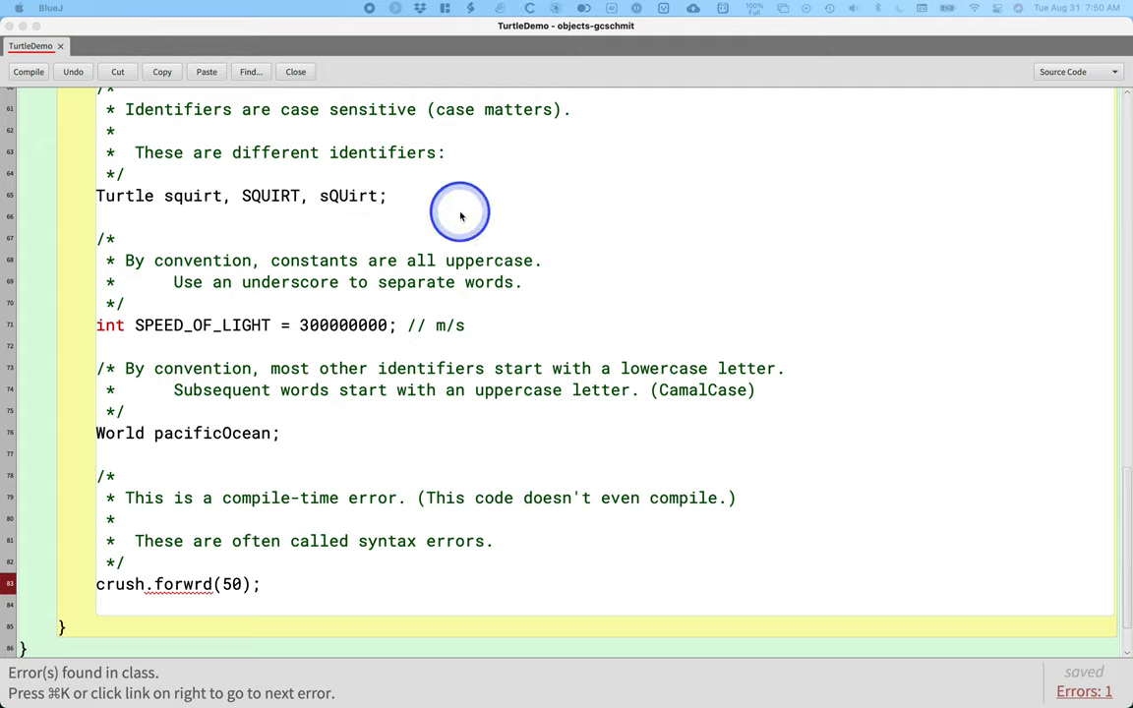
mouse_move(173, 673)
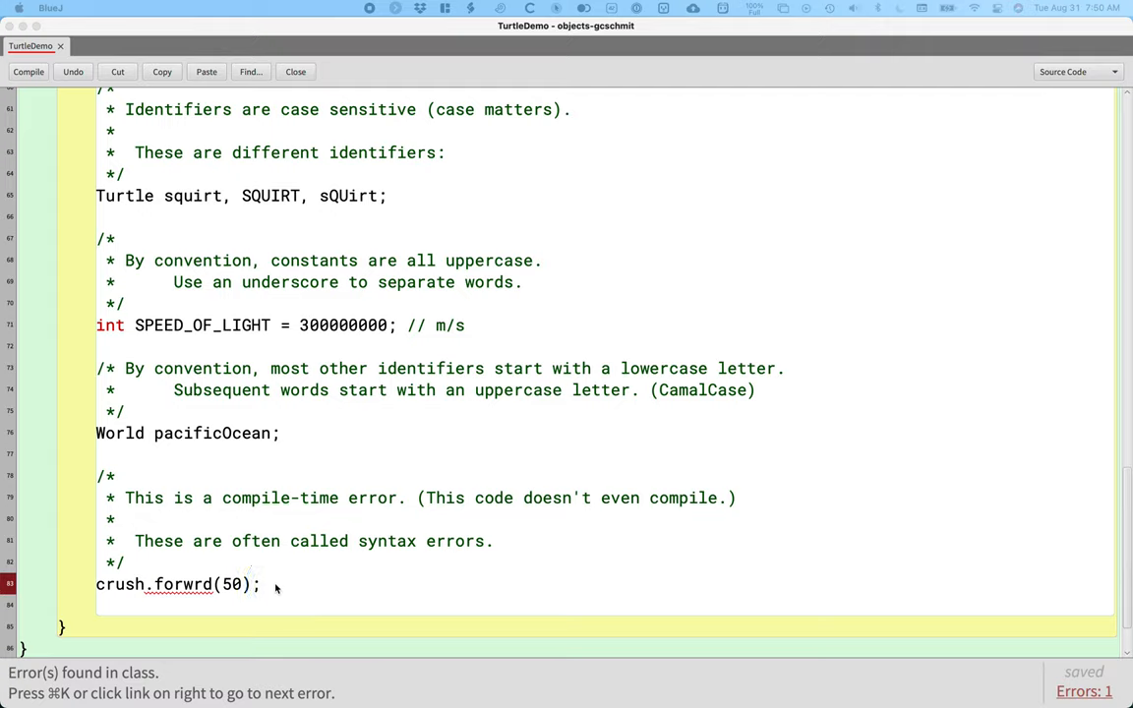
left_click(260, 584)
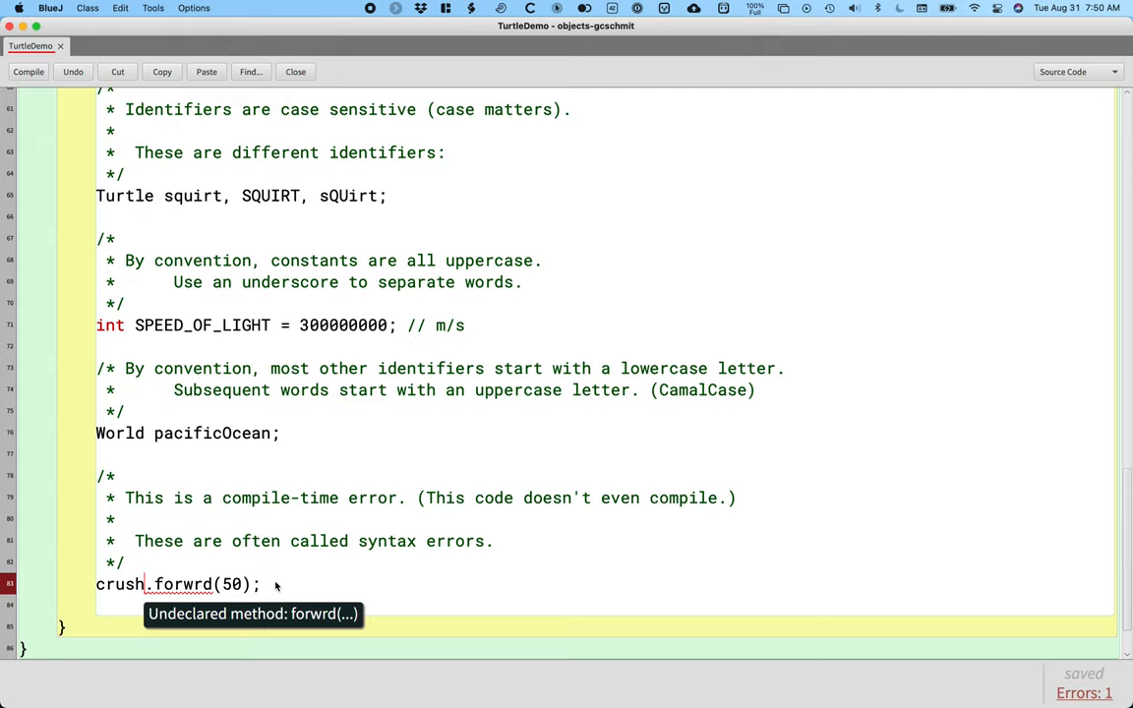
left_click(118, 584)
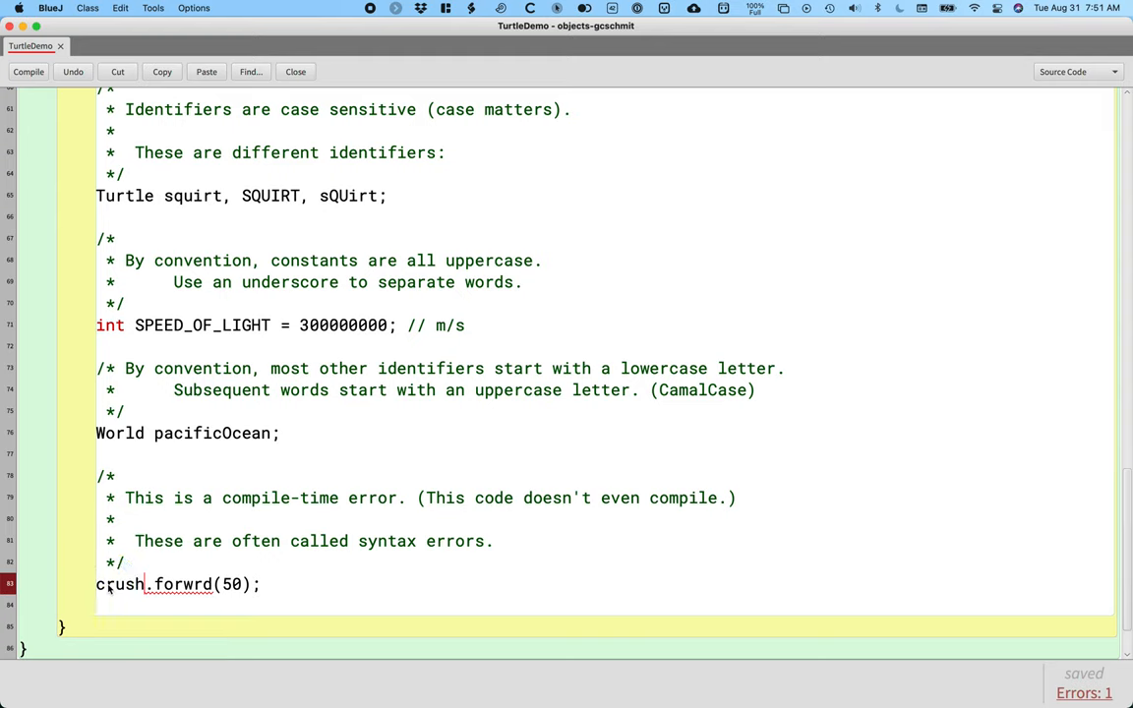
Comment out the crush.forwrd(50); line with // and recompile cleanly
left_click(96, 584)
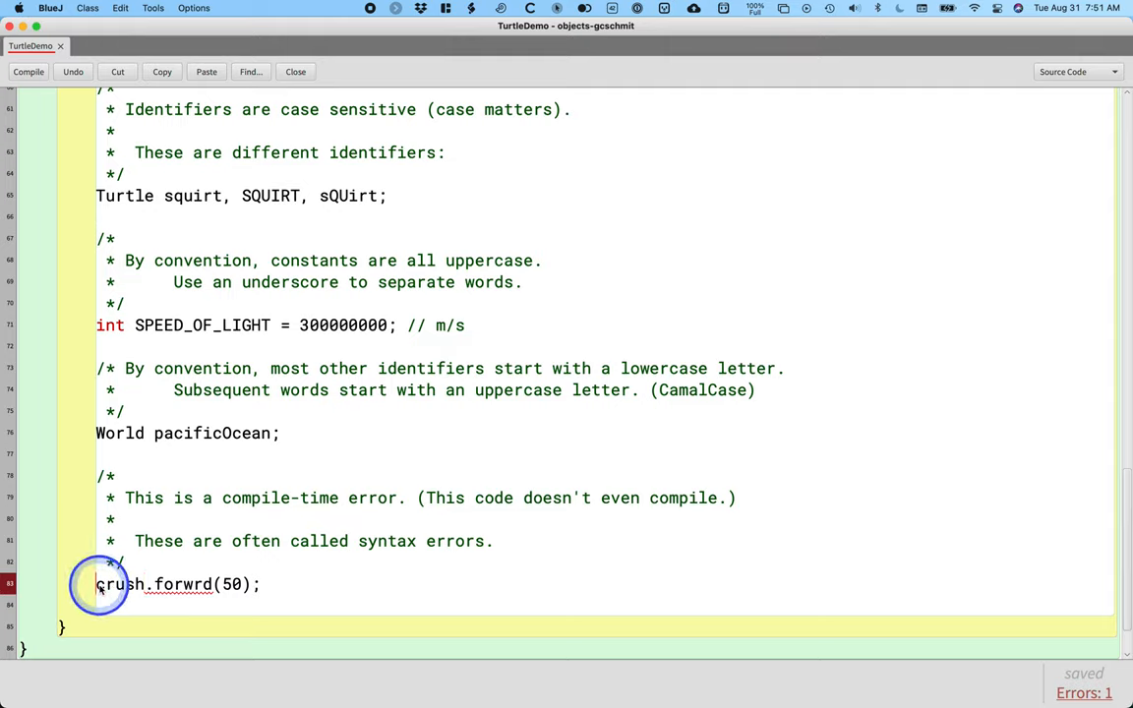
type("//")
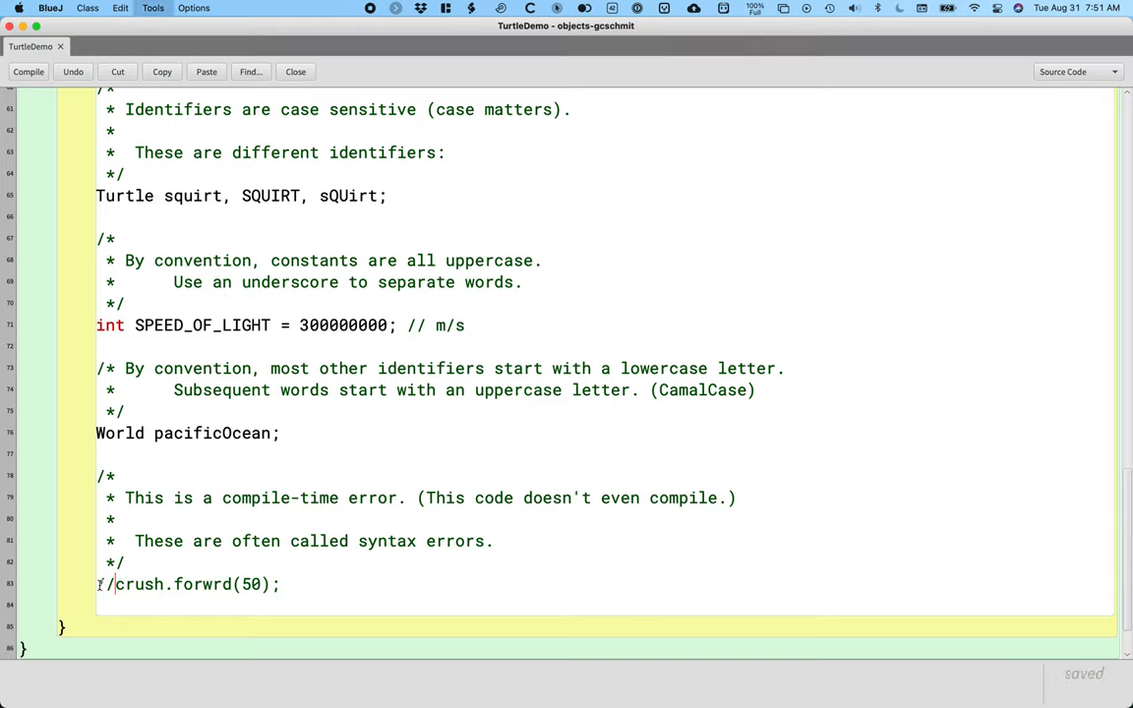
left_click(28, 71)
type("* This is a")
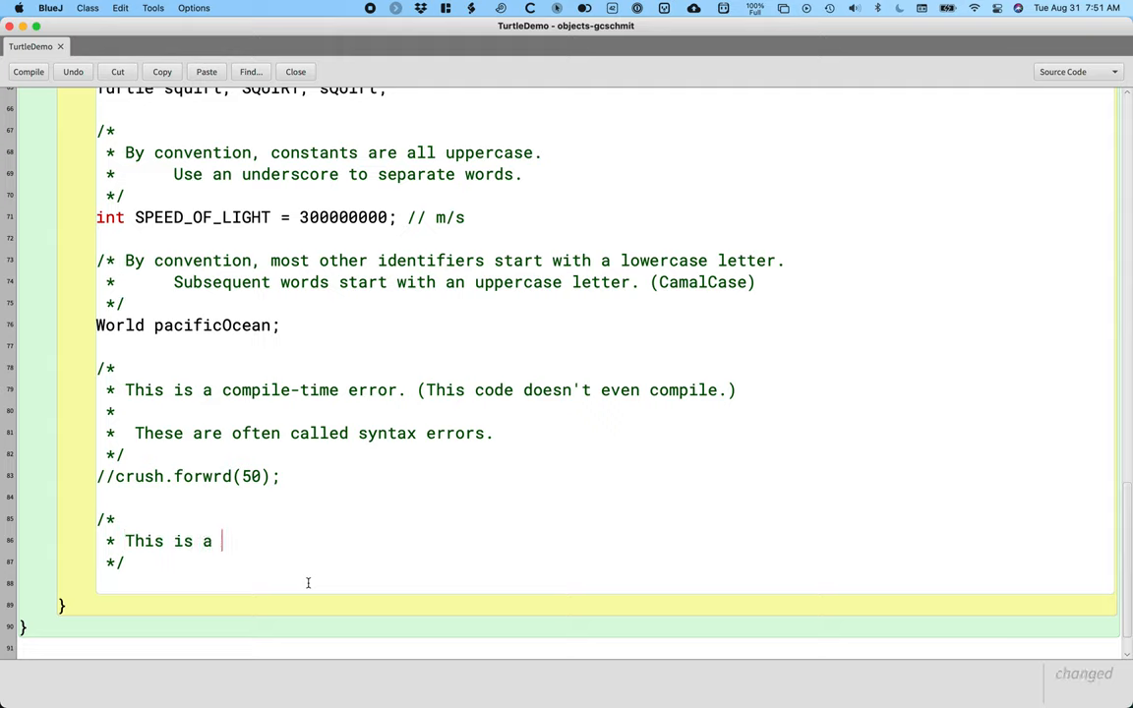
Write the run-time error comment: code compiles and runs but generates an exception, usually crashing the program
type("run-time error")
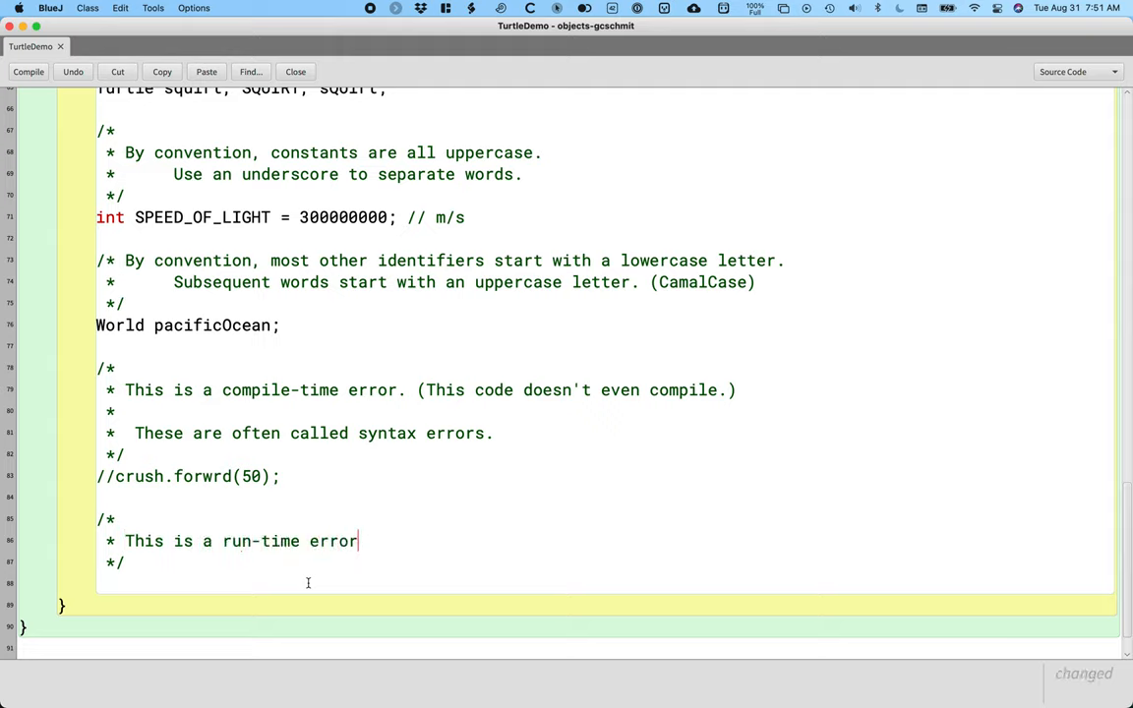
type(". (")
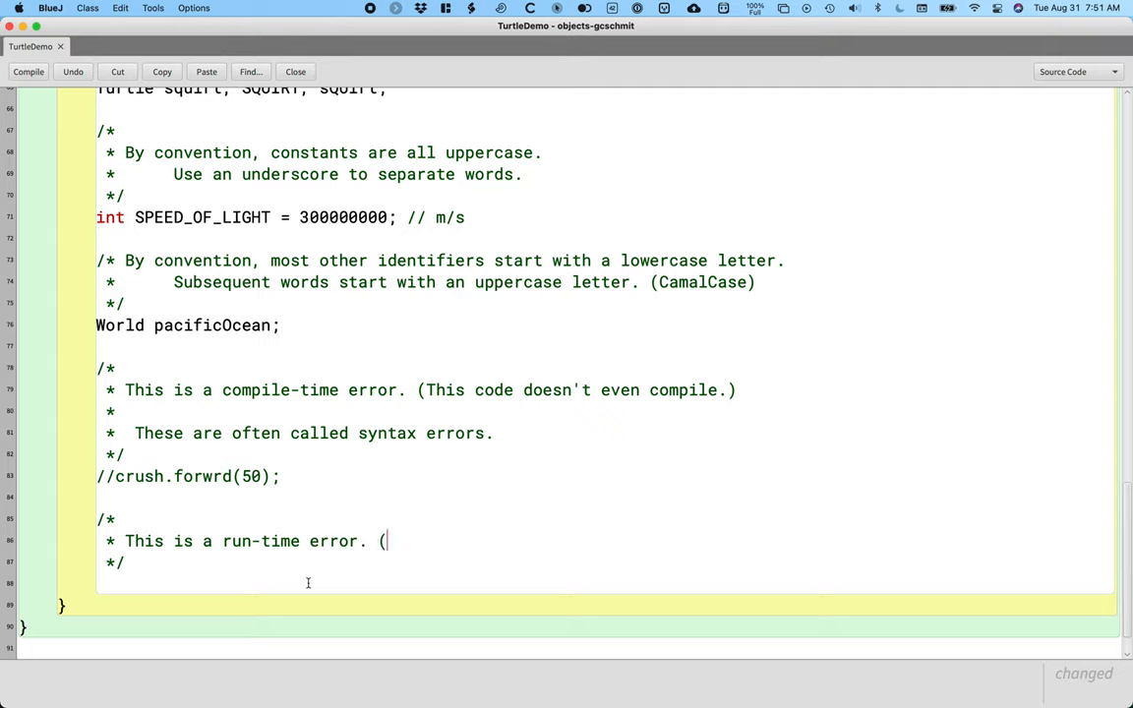
type("This")
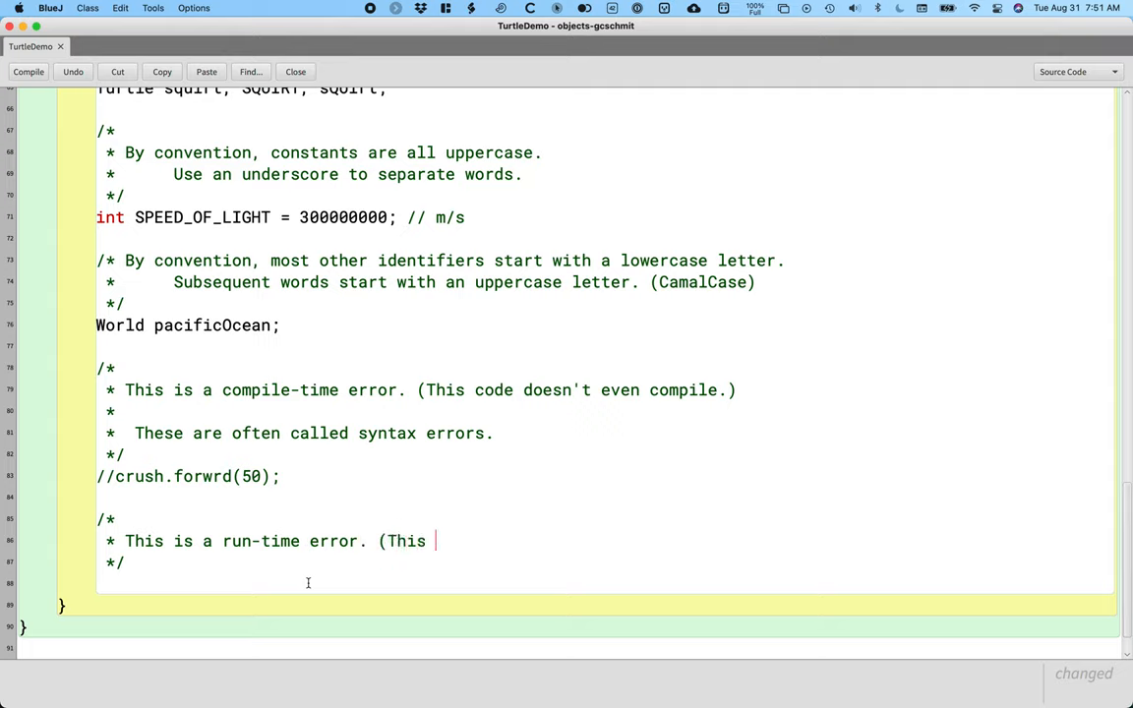
type("code comip")
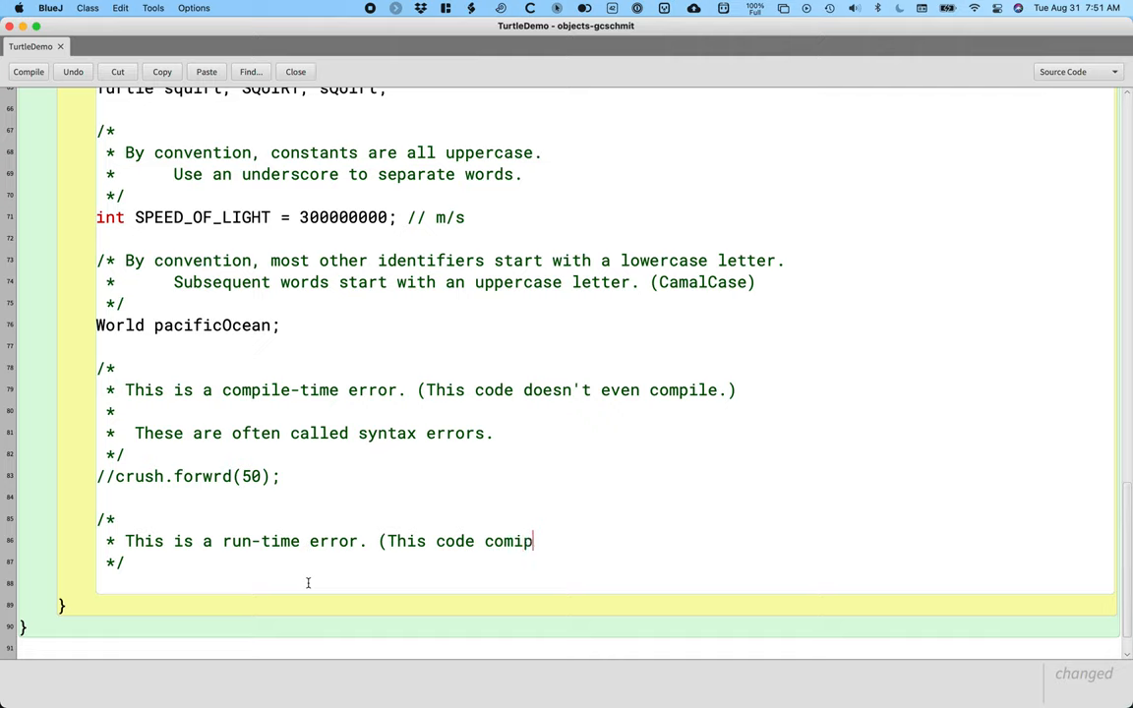
type("les")
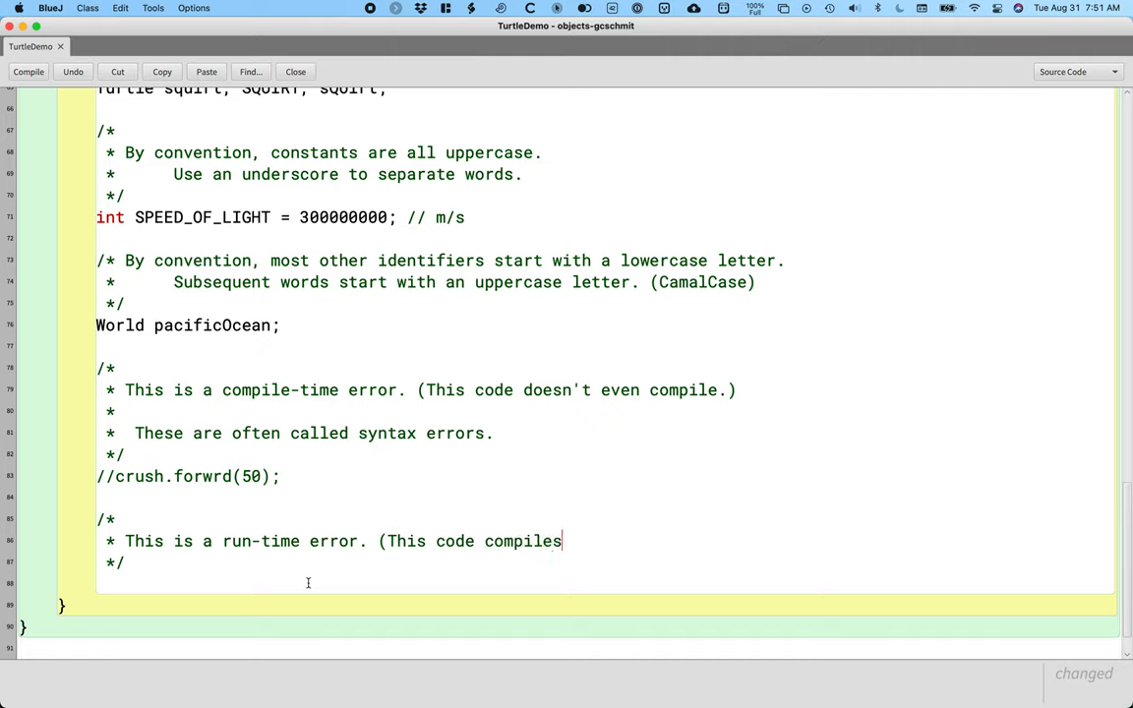
type("and runs,")
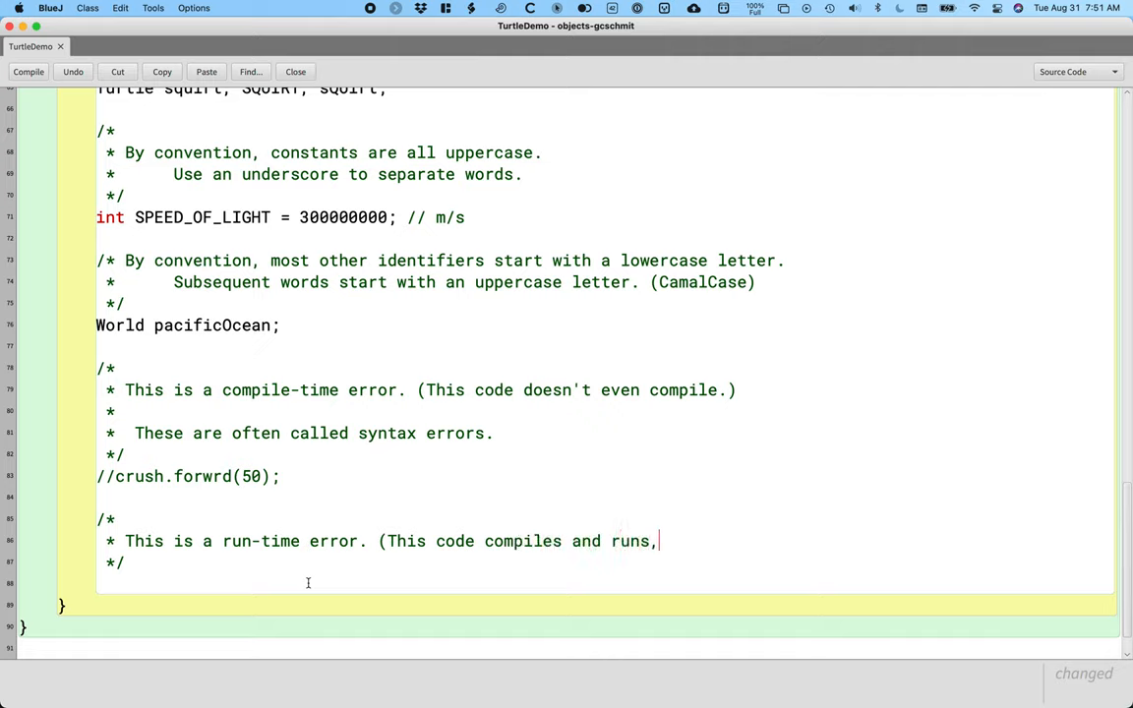
type("but")
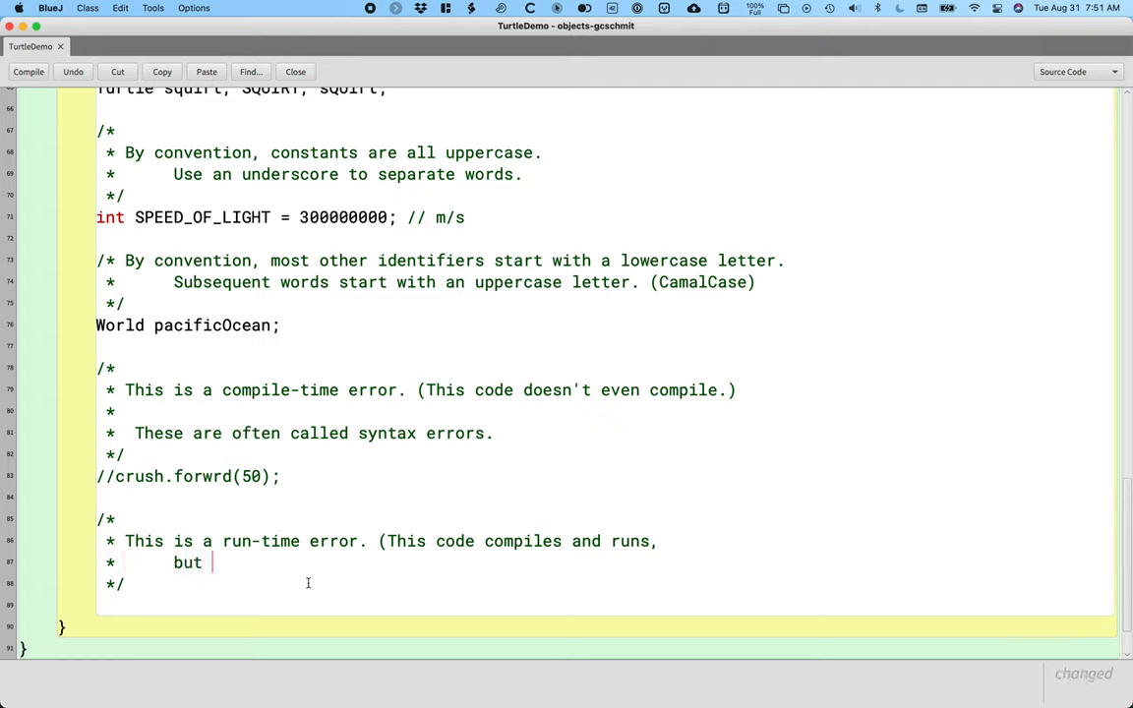
type("generates an exc")
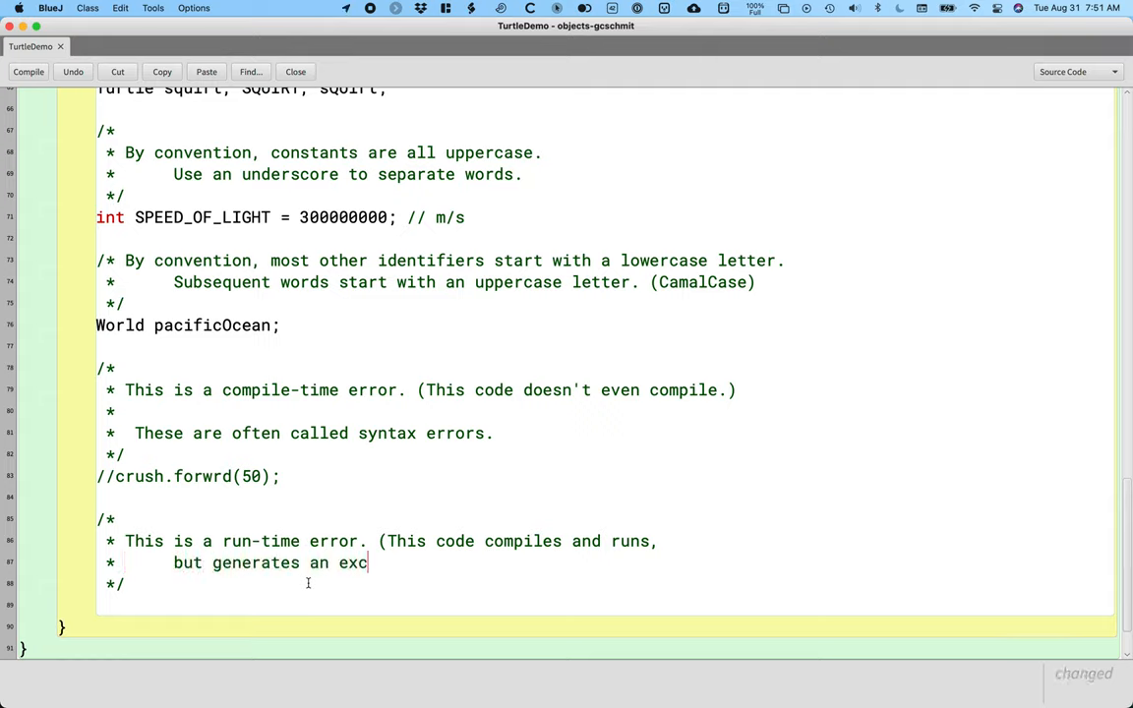
type("eption..")
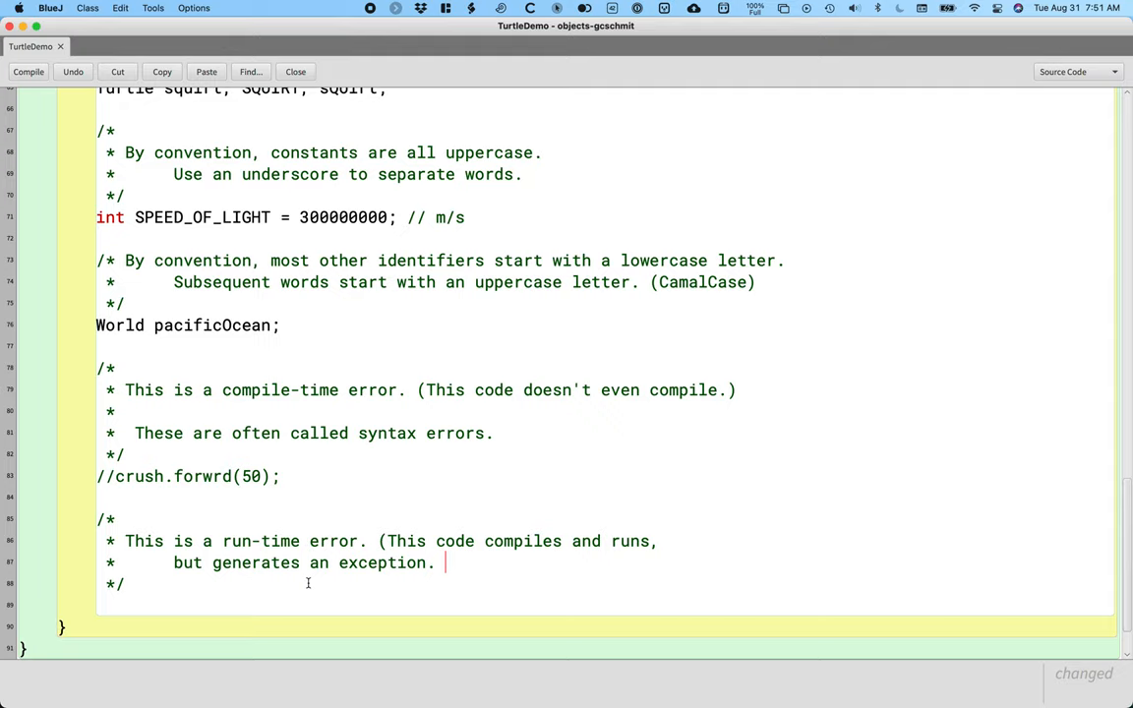
type("In most ccases,")
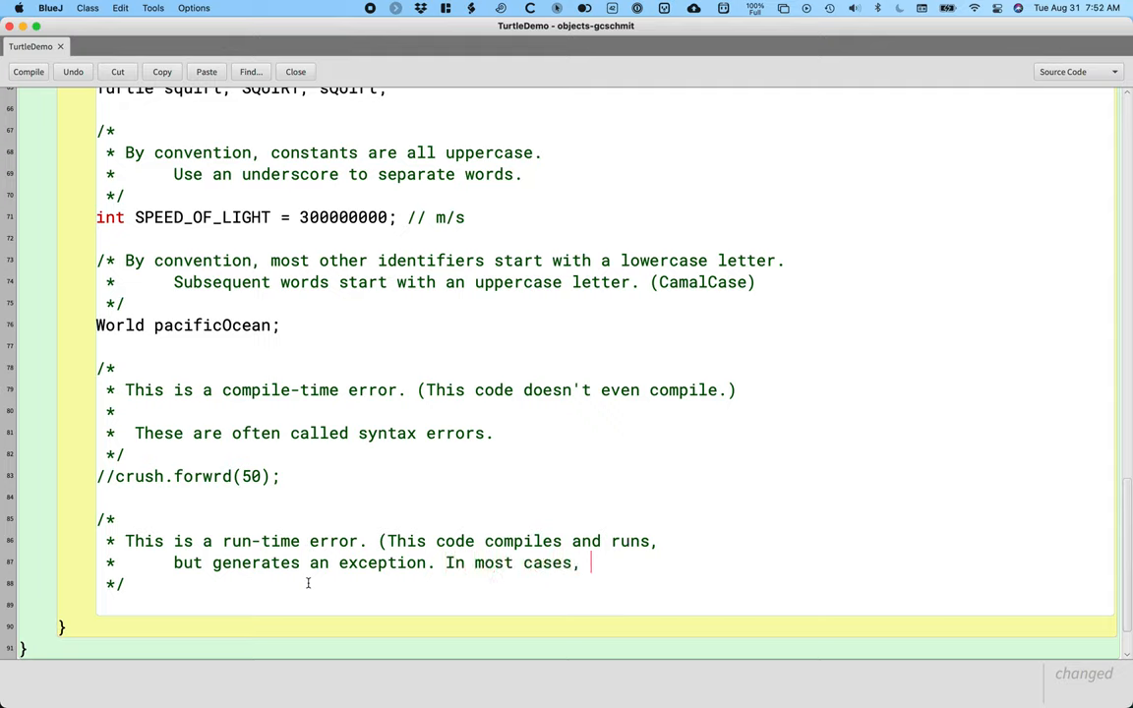
type("the program d")
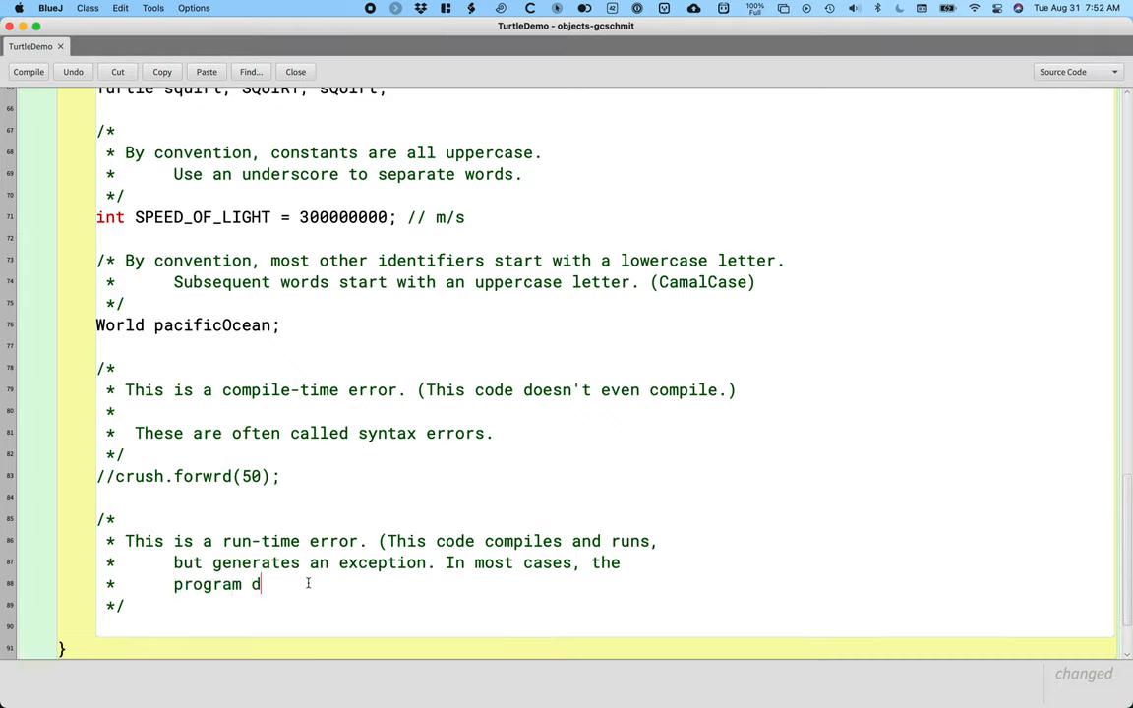
type("rashes.)")
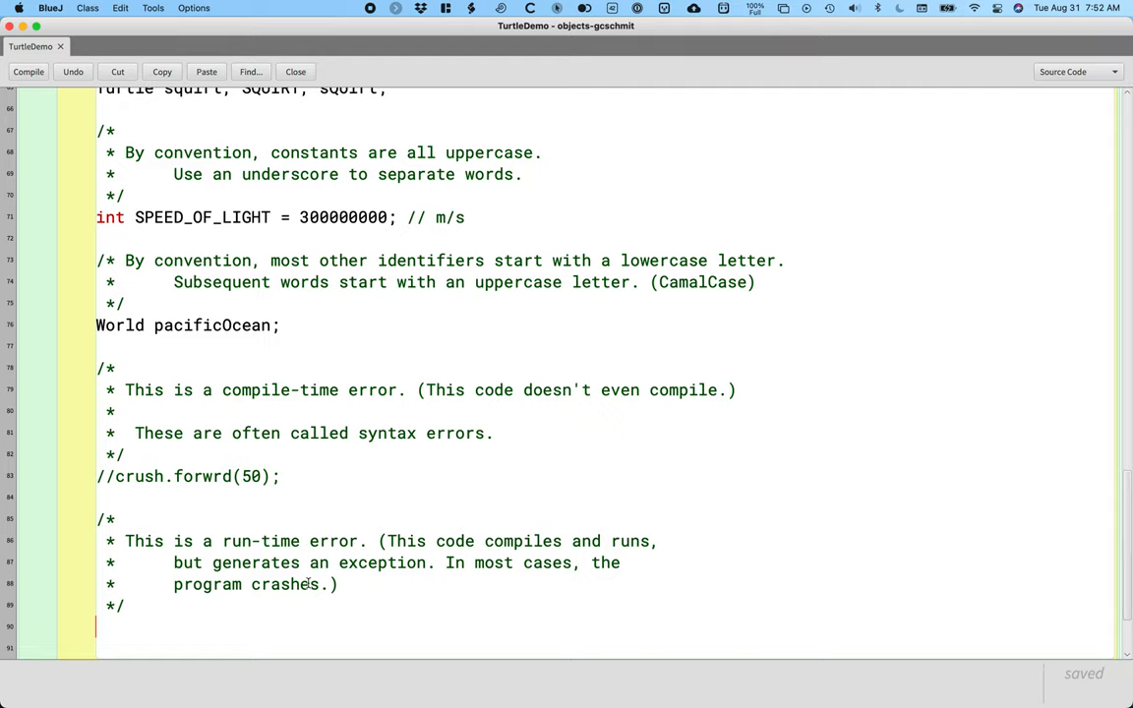
Add the division-by-zero example crush.forward(1 / 0); and compile the class
type("crush.foward")
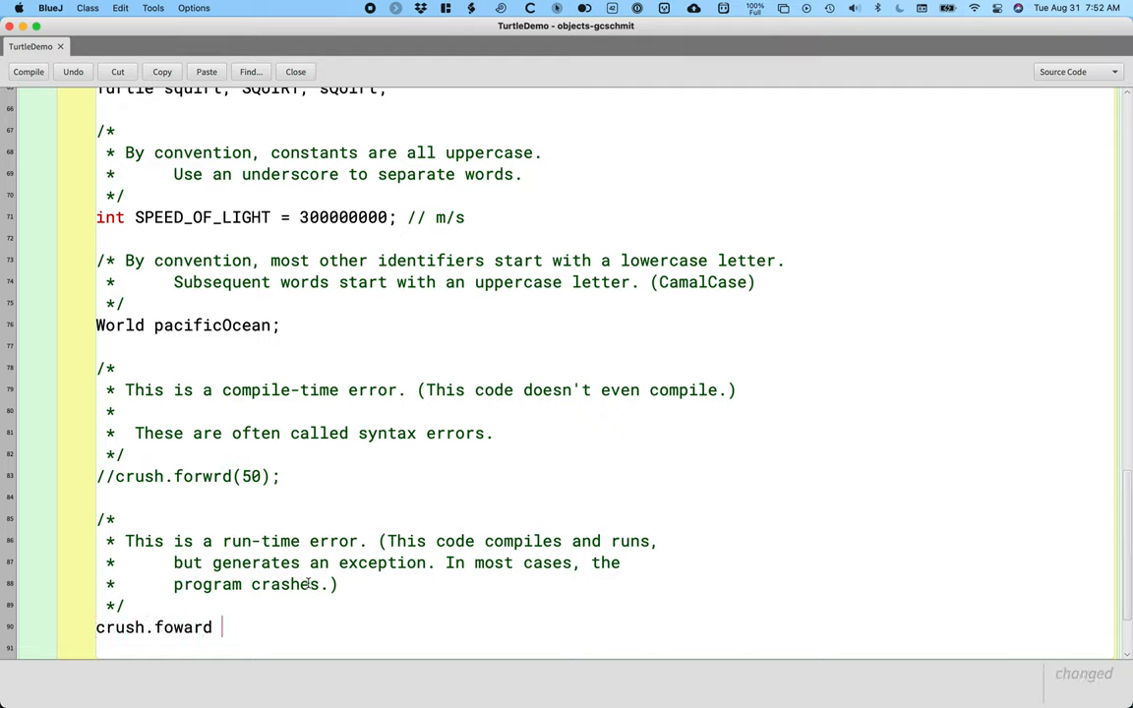
type("(")
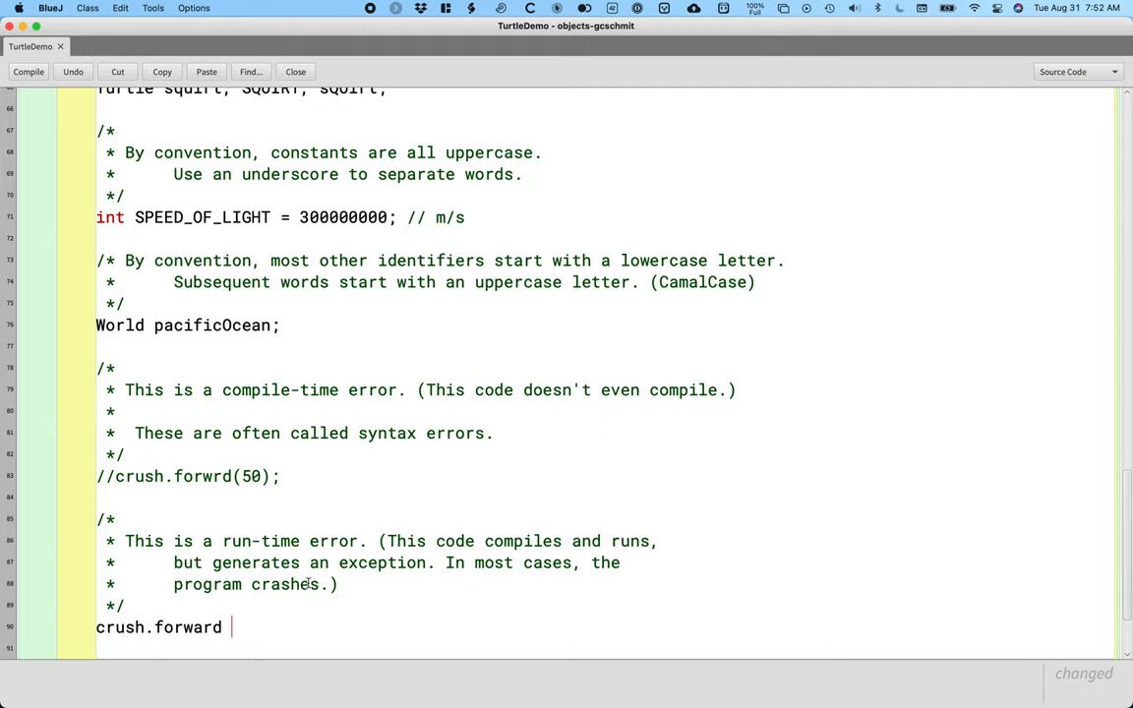
type("(1 / 0);")
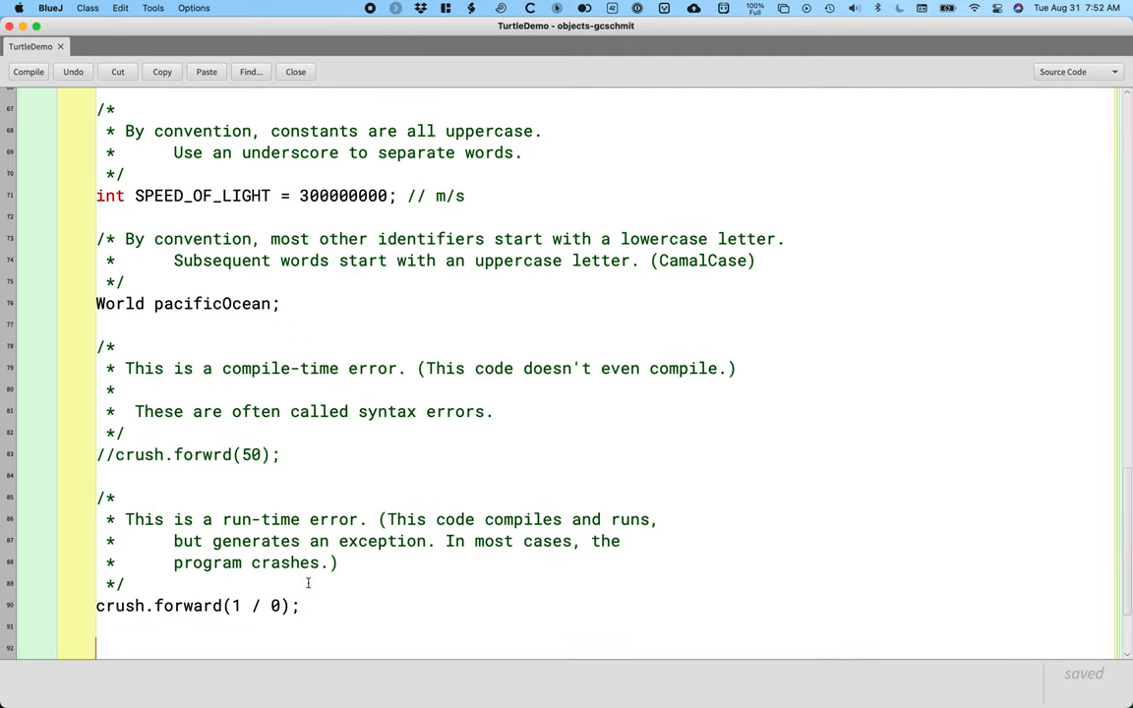
left_click(28, 70)
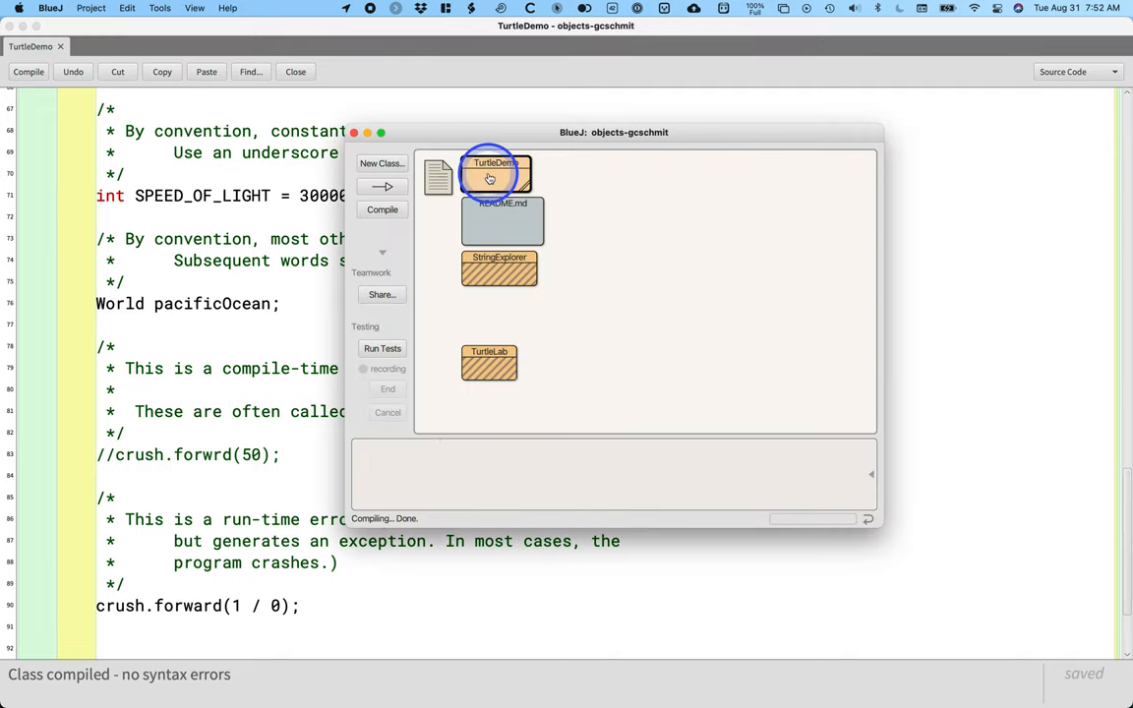
Bring up the TurtleDemo class's action menu to run void main(String[] args)
right_click(495, 169)
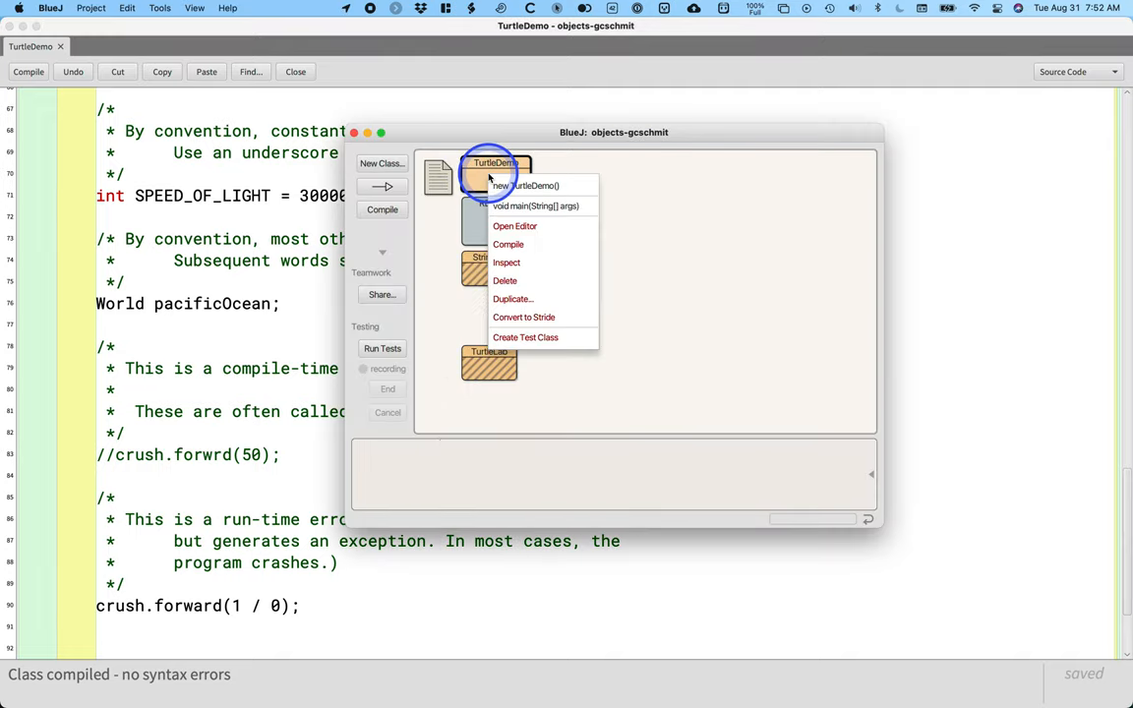
mouse_move(535, 206)
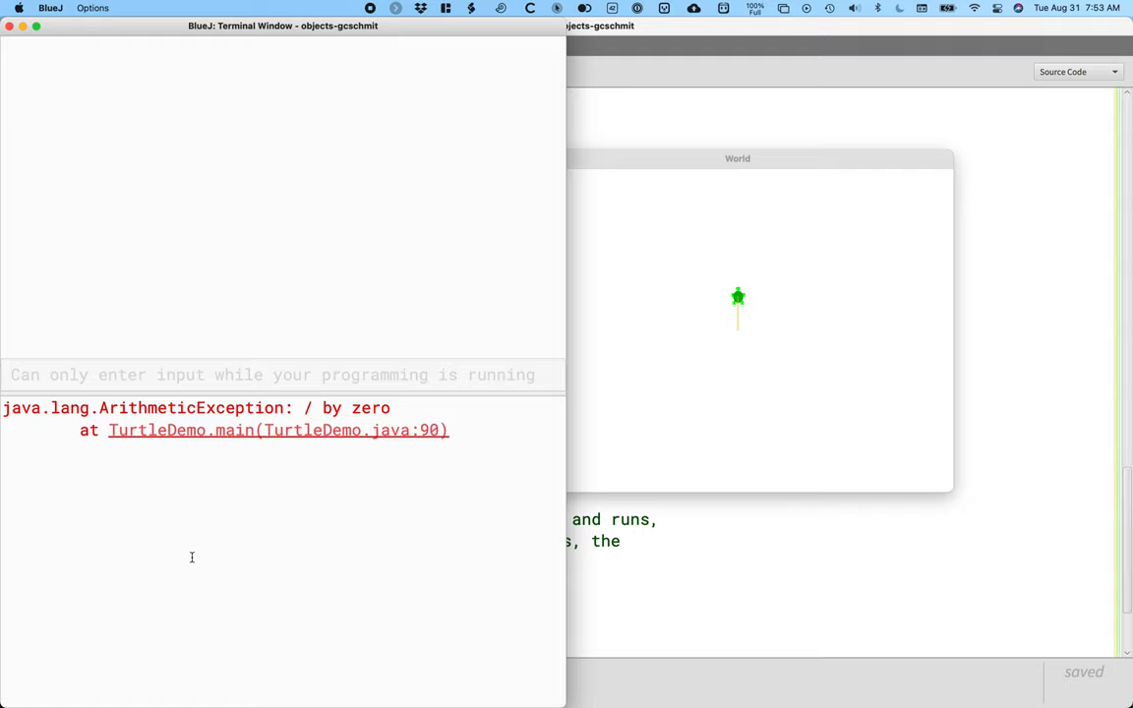
Follow the ArithmeticException stack-trace link to line 90, crush.forward(1 / 0);
left_click(226, 432)
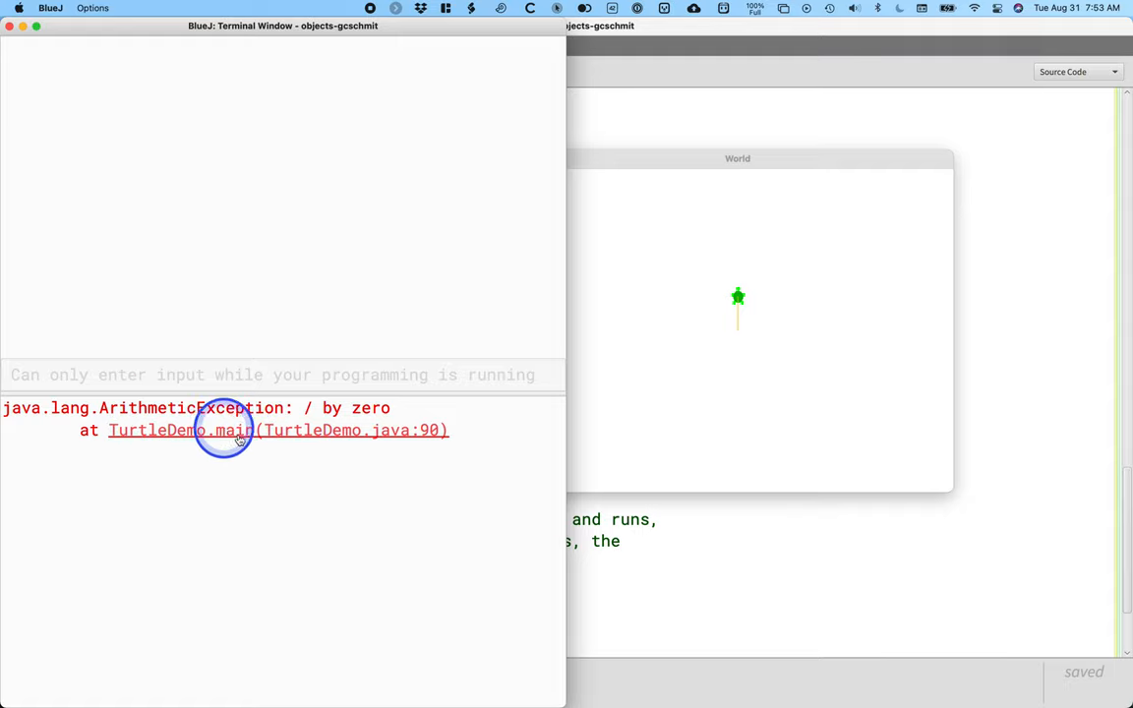
left_click(232, 429)
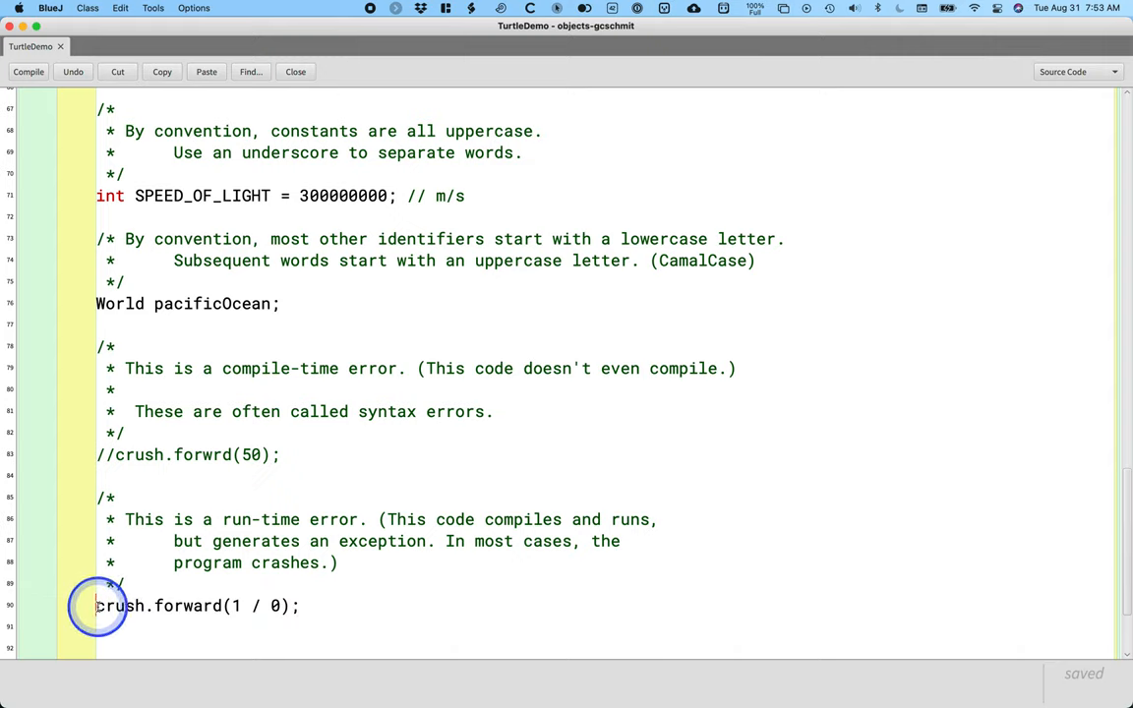
Comment out crush.forward(1 / 0); and write the compile-time error comment: code compiles and runs but doesn't produce the expected output
type("//")
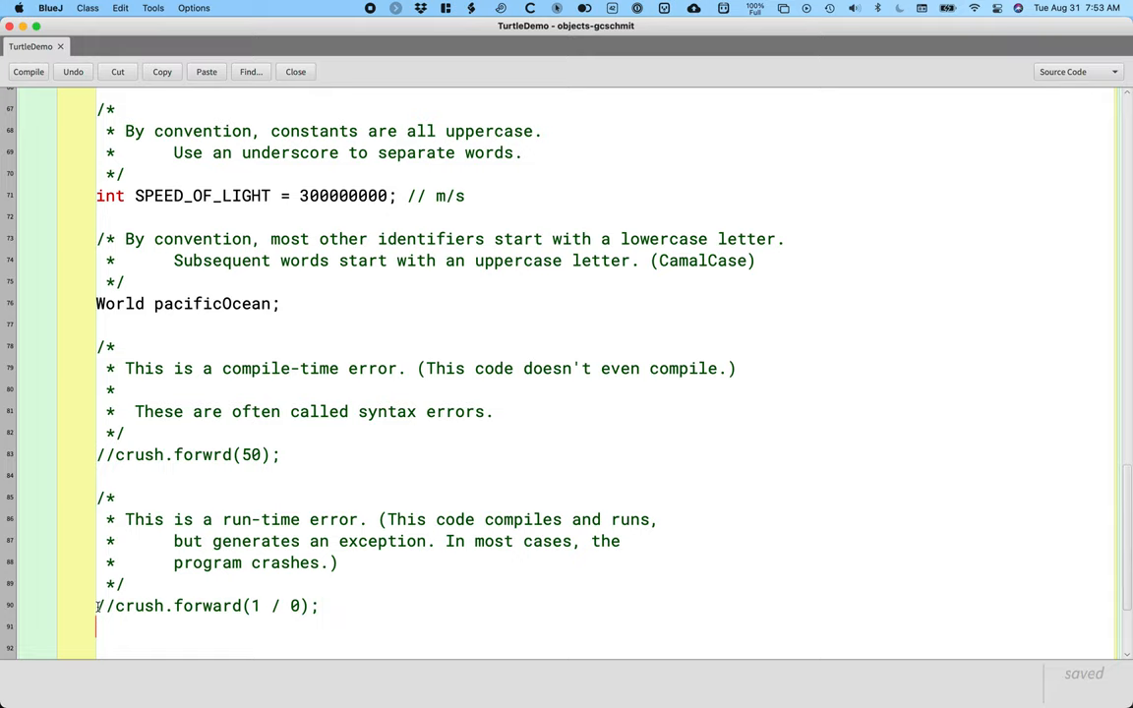
scroll("down", 3)
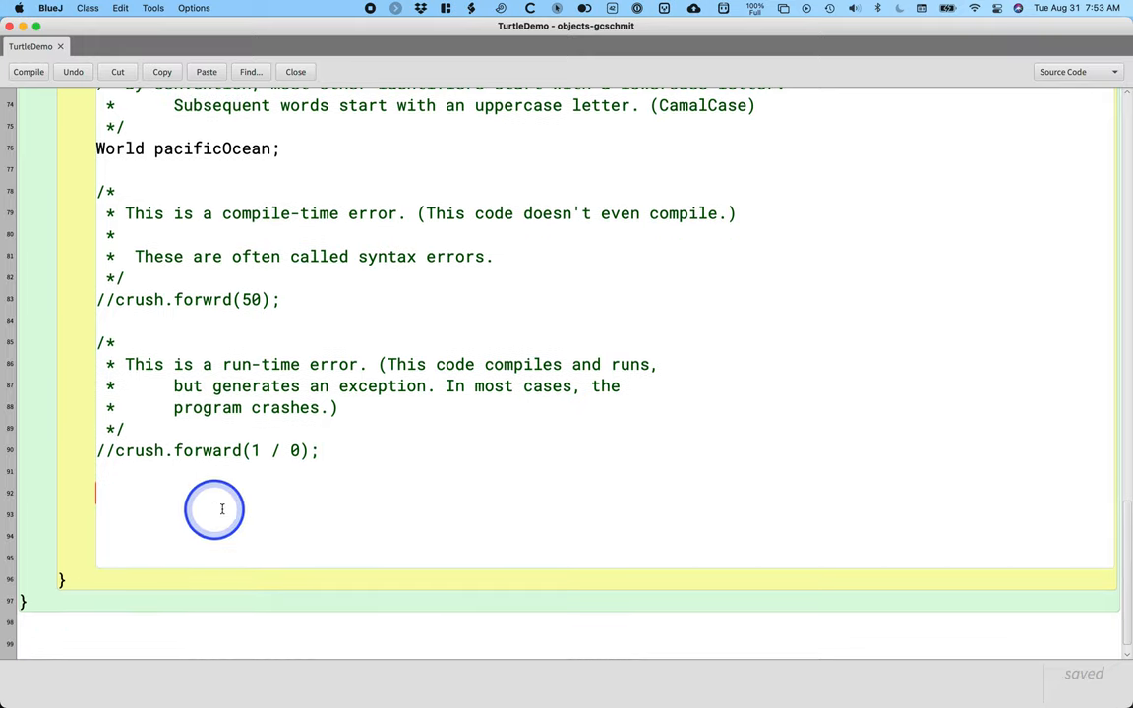
mouse_move(231, 519)
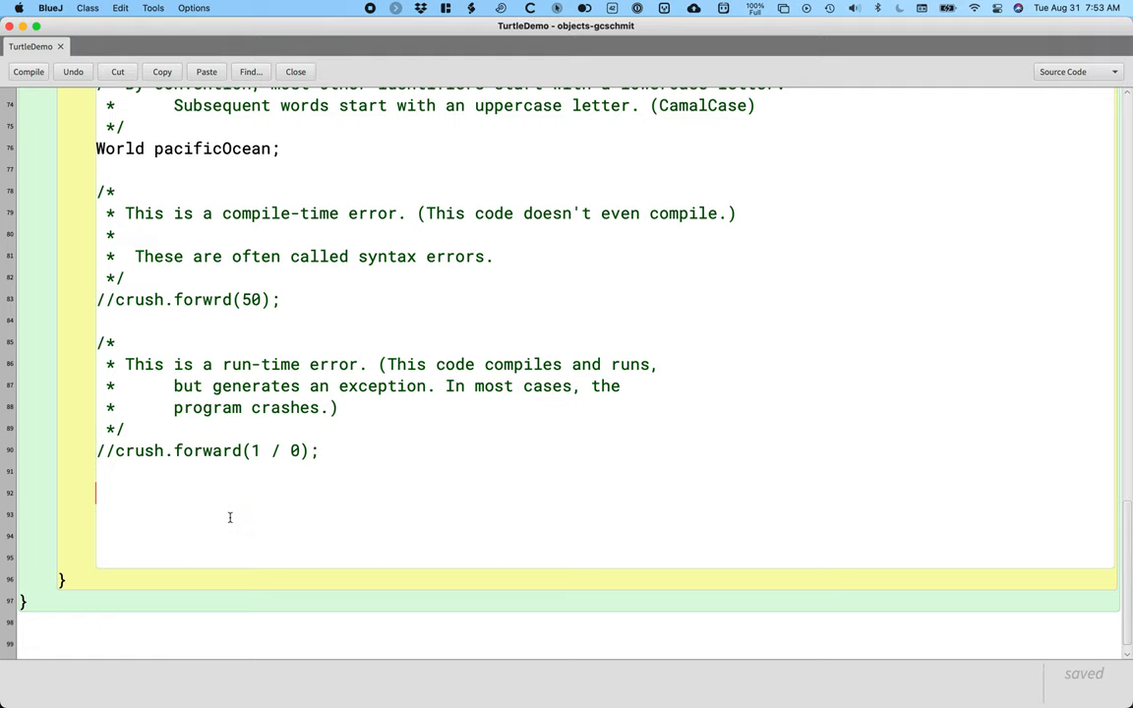
type("/*")
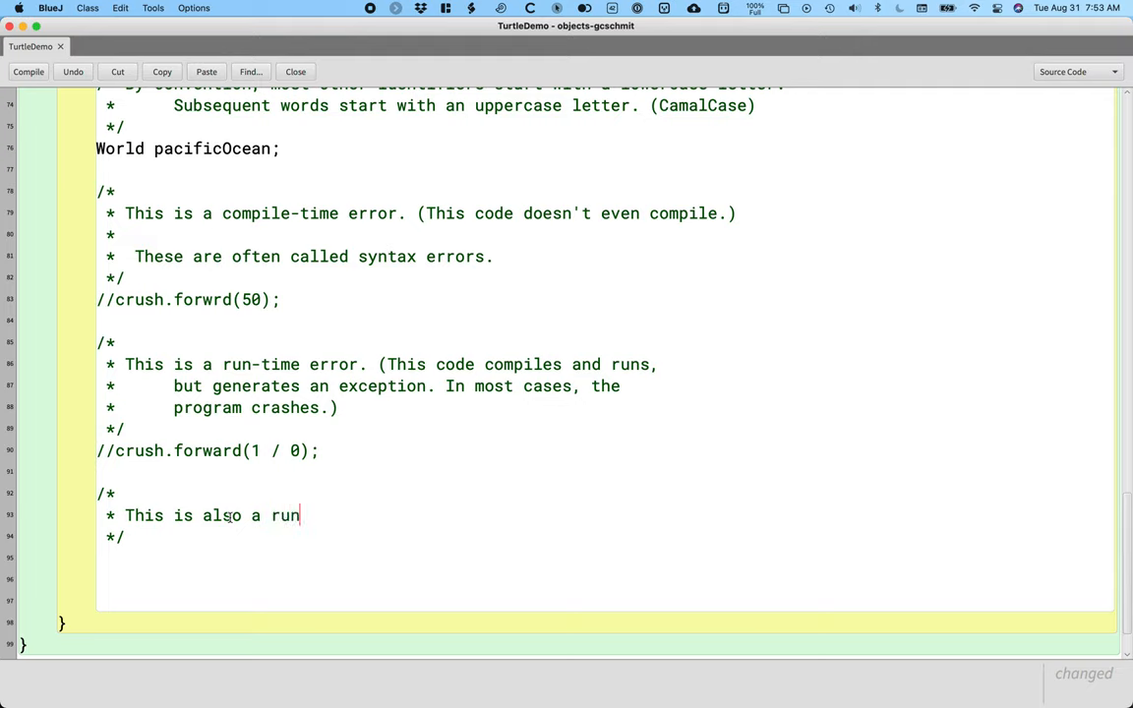
type("-time error.")
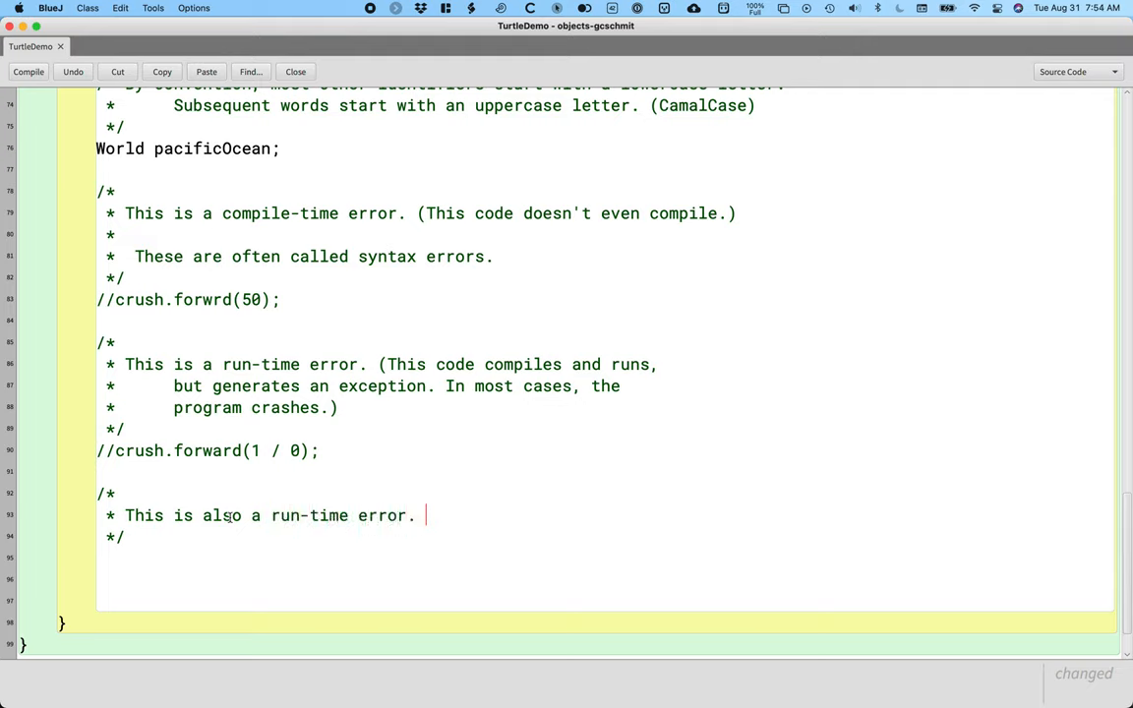
type("(This code compiles and")
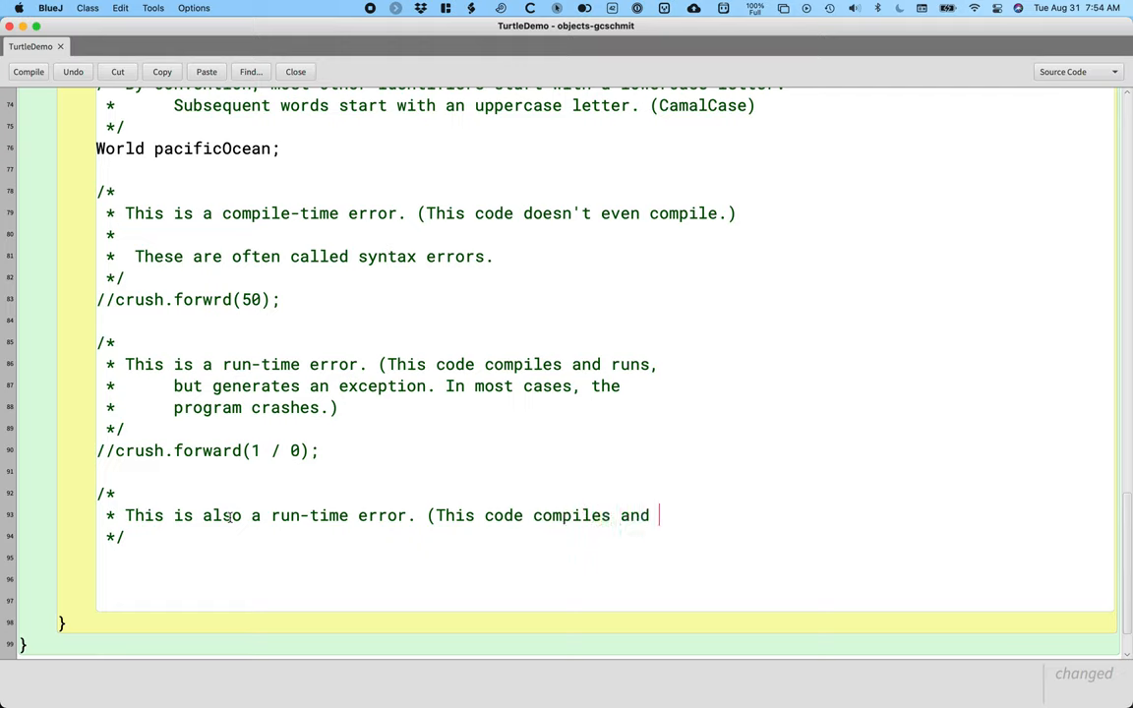
type("runs,")
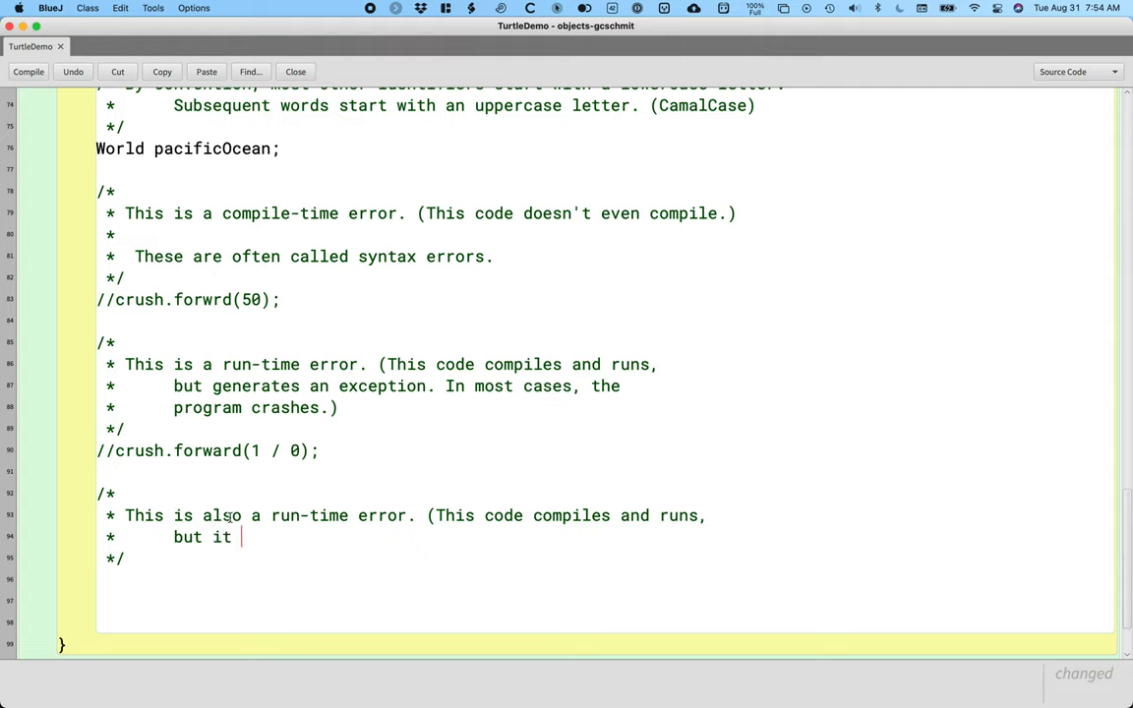
type("doesn't produ")
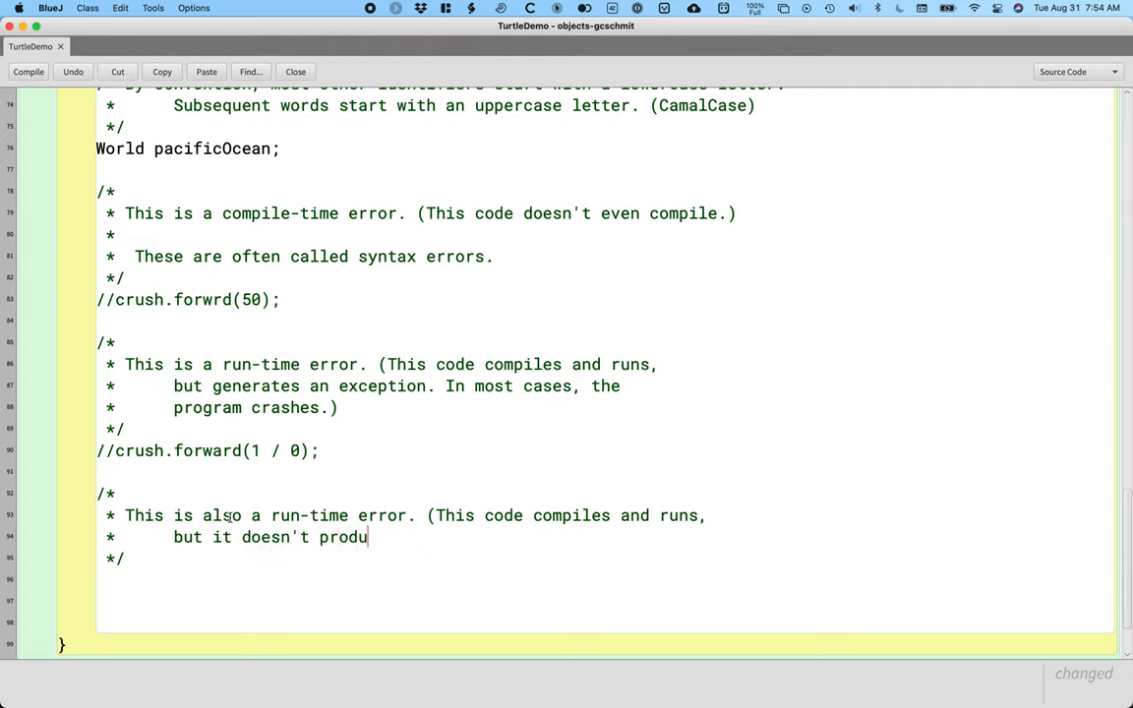
type("ce the expecte")
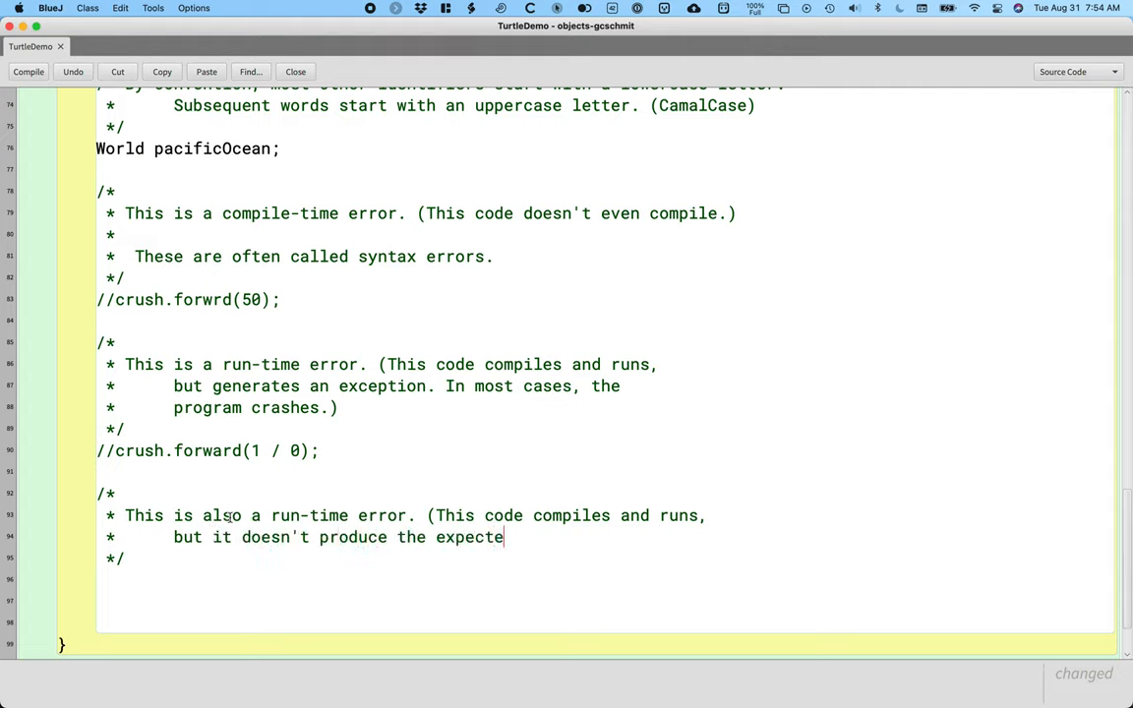
type("d output.)")
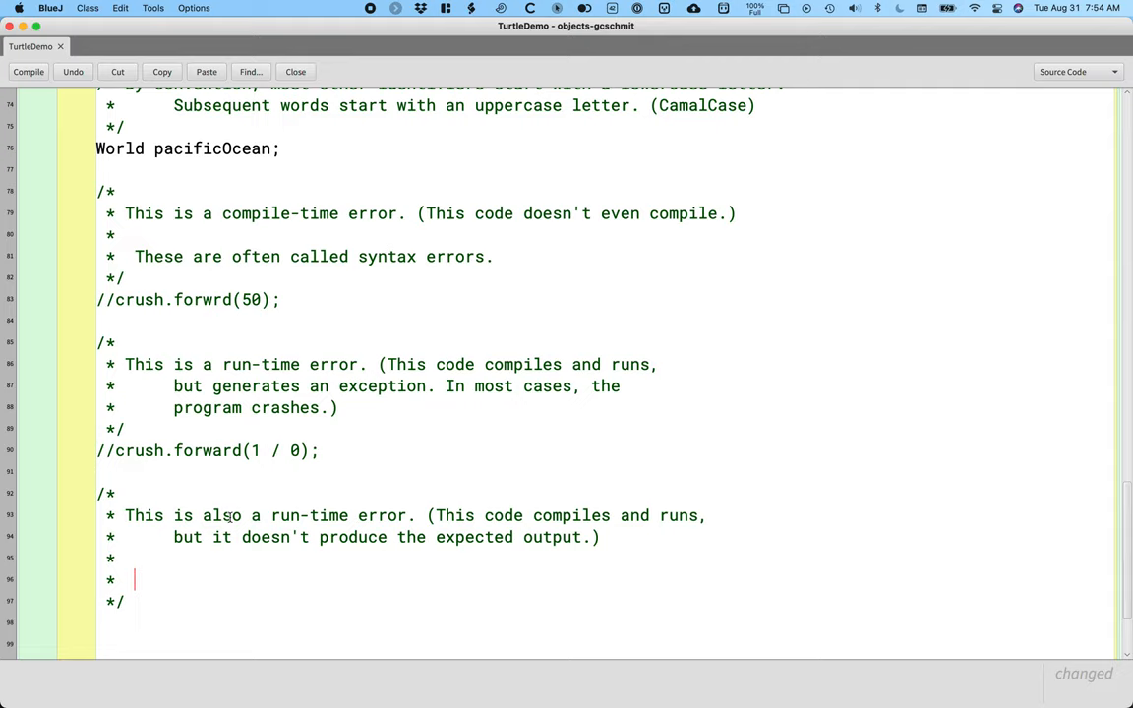
Extend the comment: more specifically a logical error where the turtle turns right instead of left
type("M")
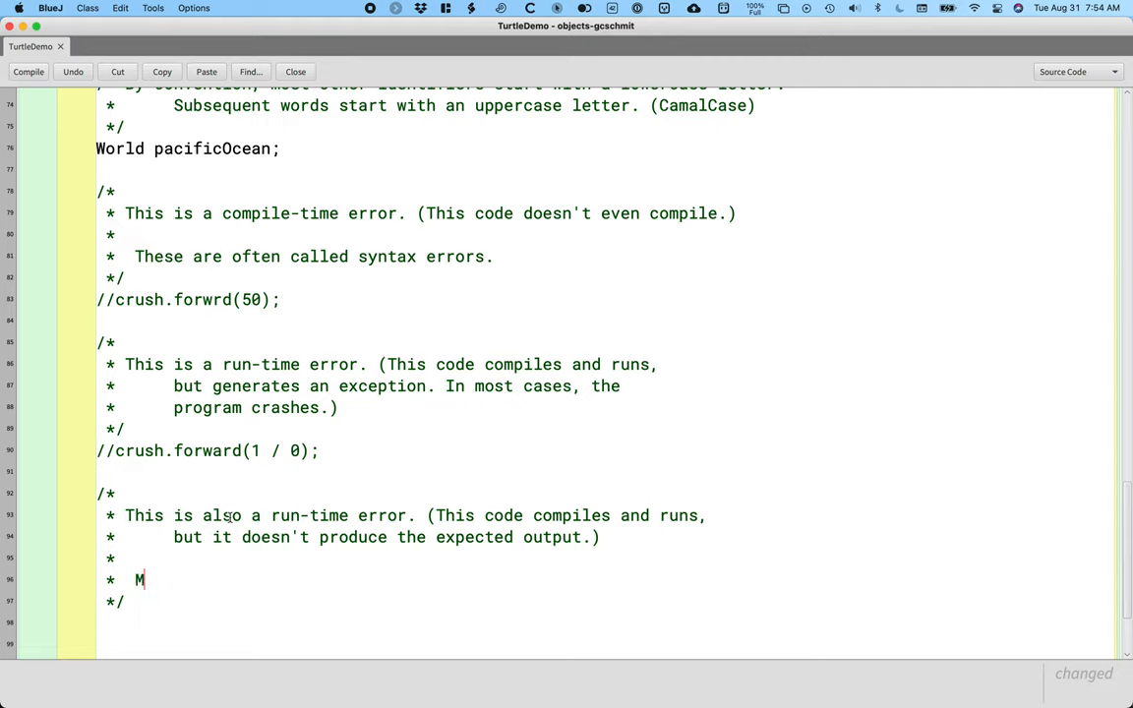
type("ore specific")
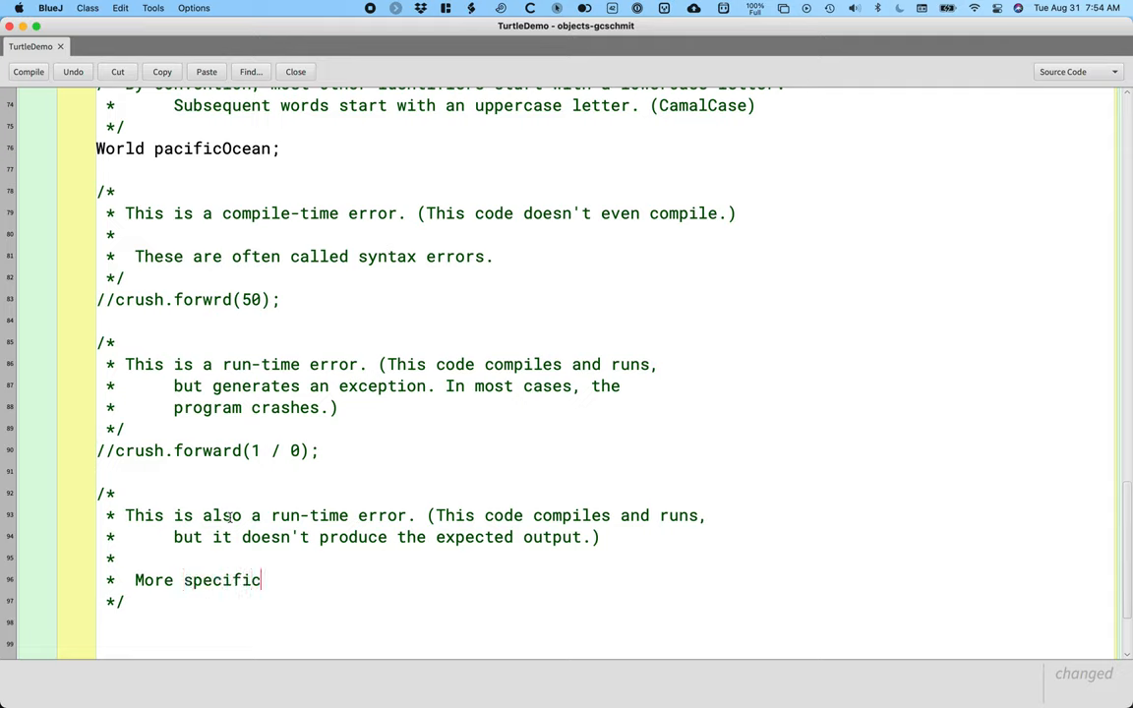
type("ally,")
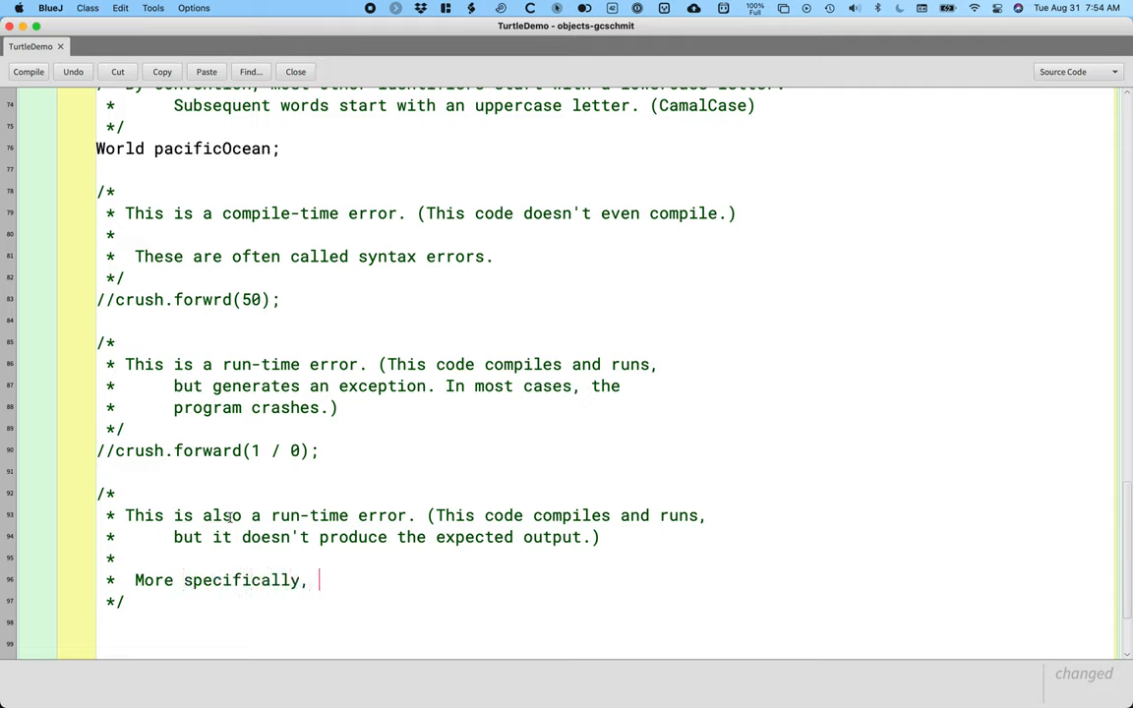
type("this")
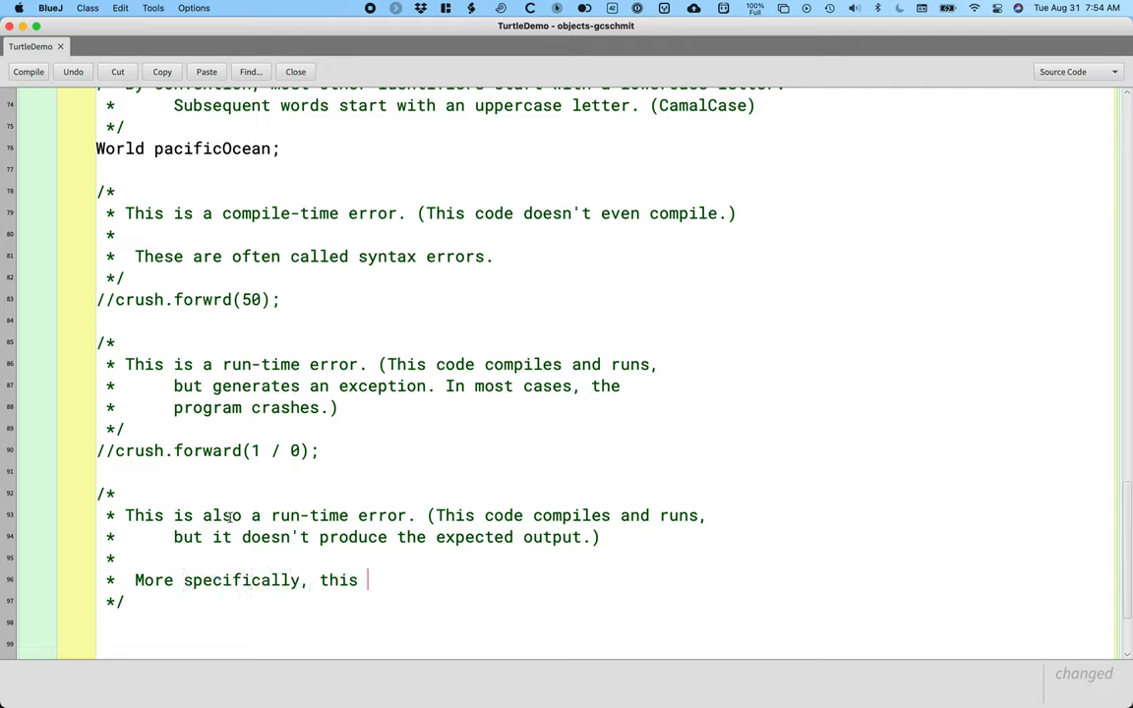
type("is a logical error as the")
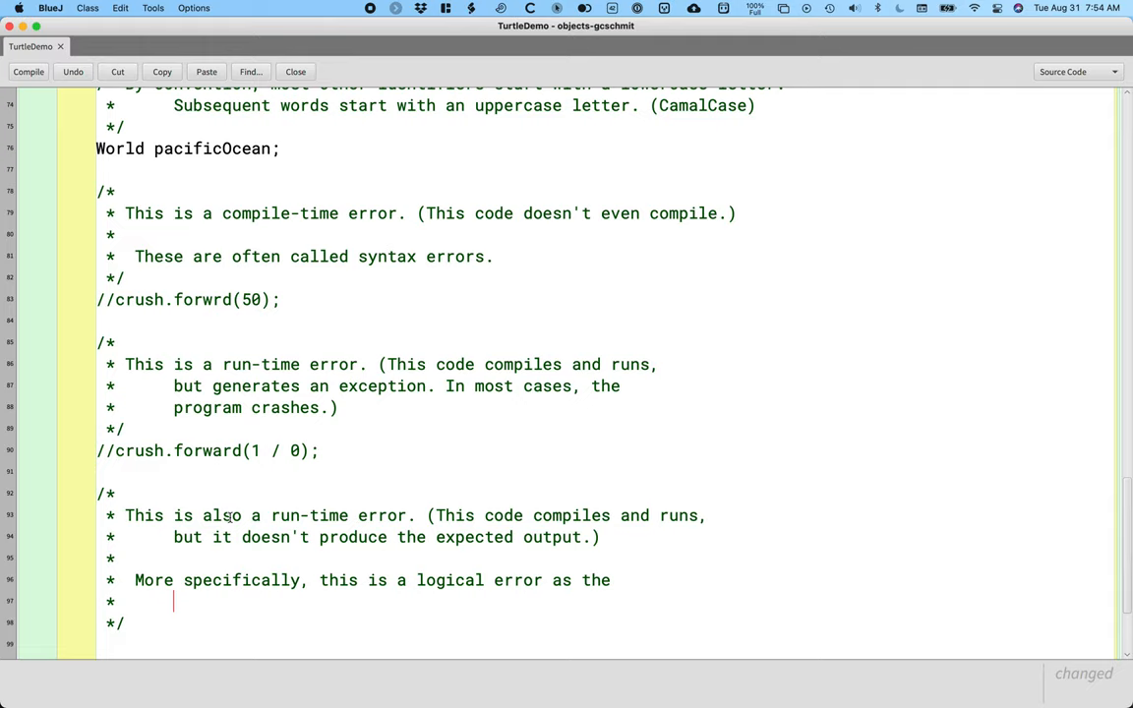
type("turtle turns")
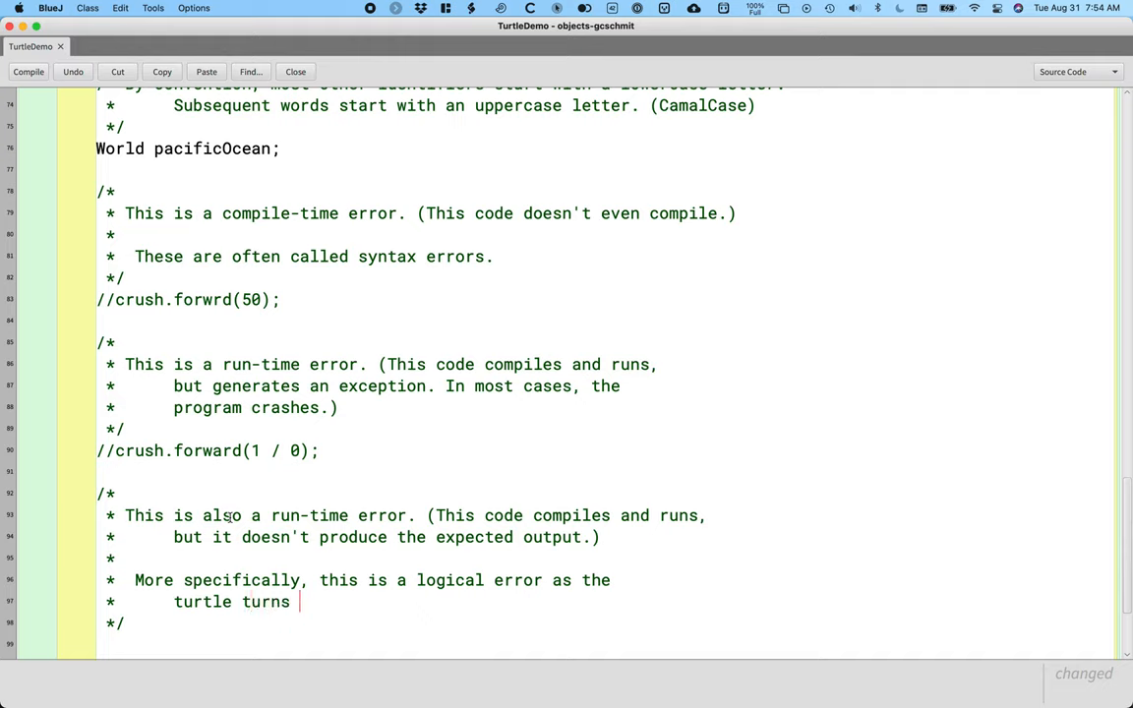
type("right instead of left.")
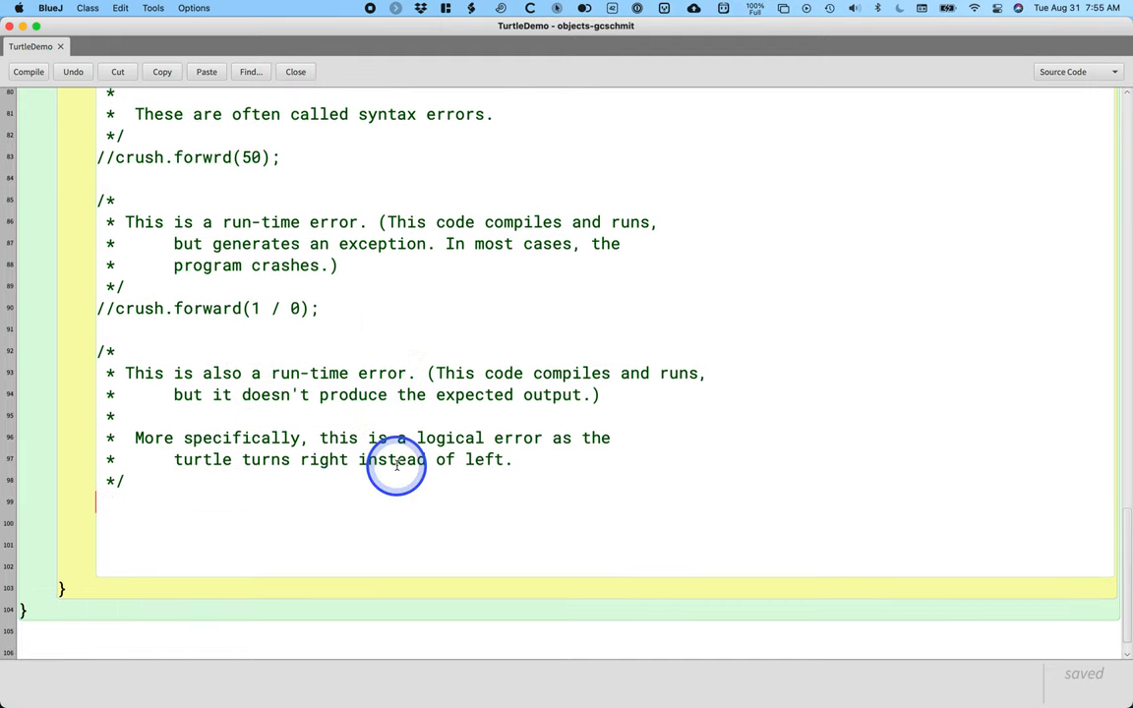
Add a turn-left comment with crush.turn(90); and crush.forward(50);, then compile
type("// have")
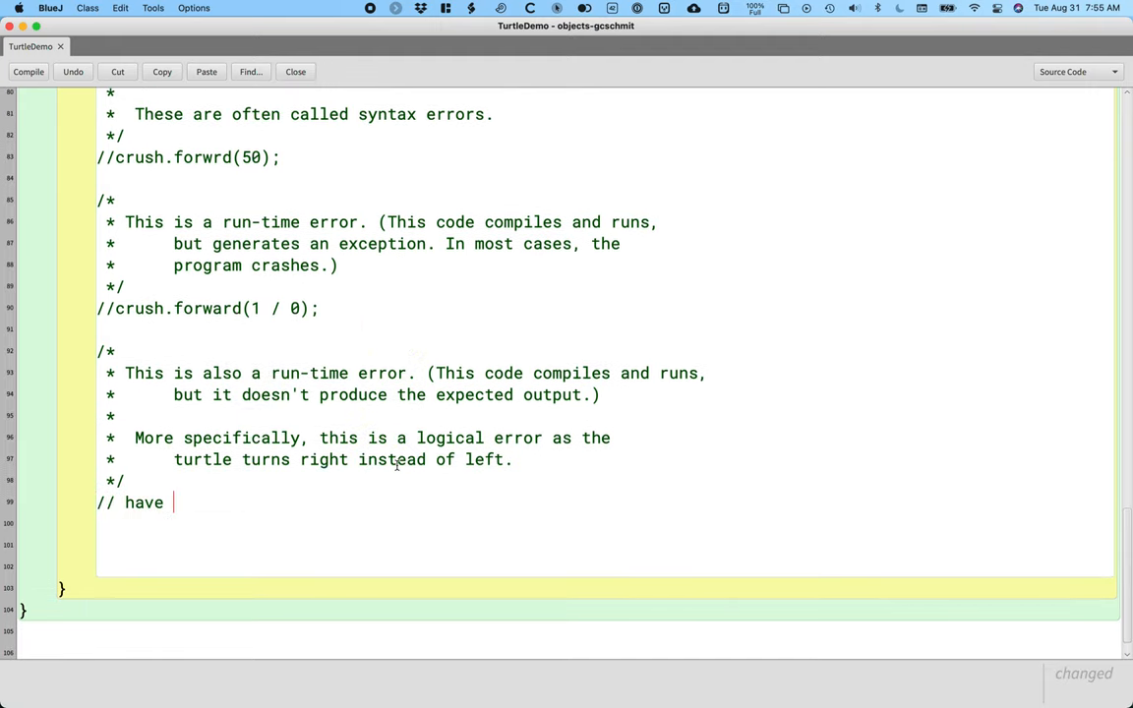
type("the turtle t")
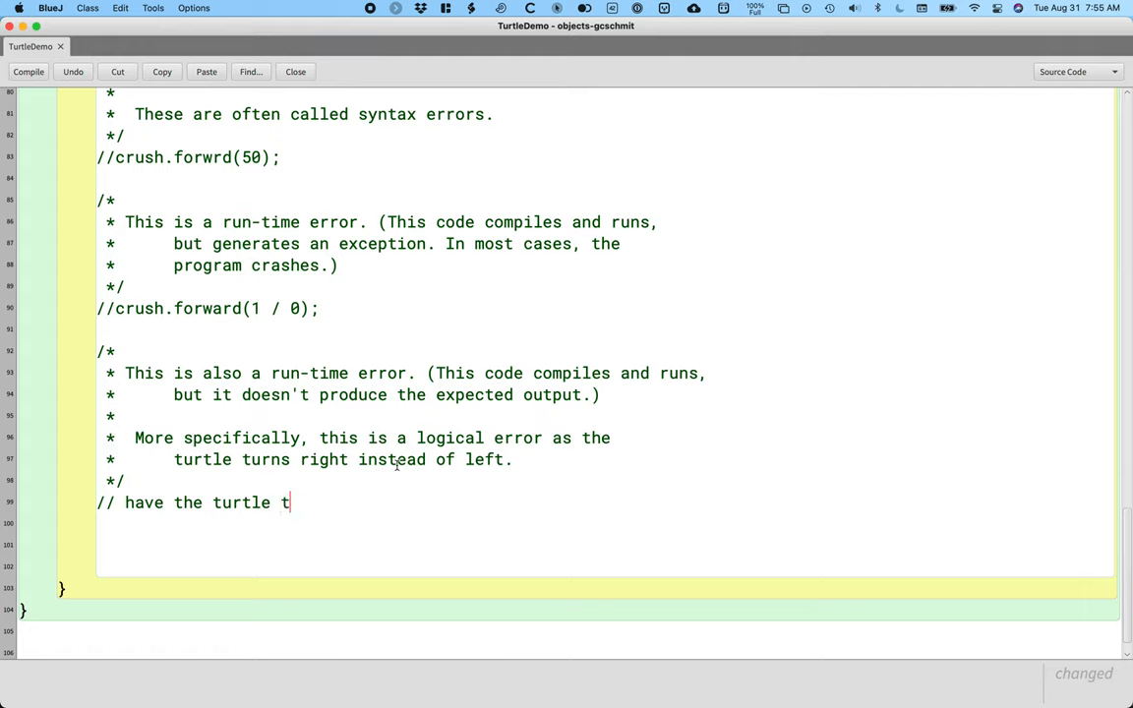
type("urn left and move forward 50")
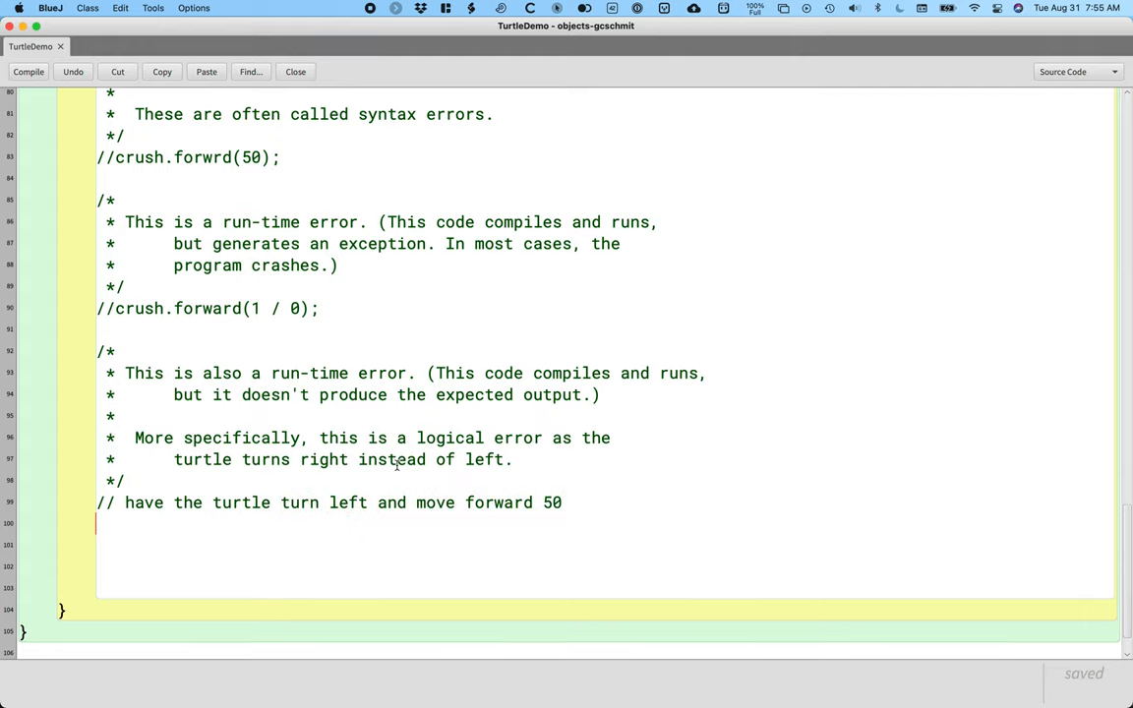
type("crush.t")
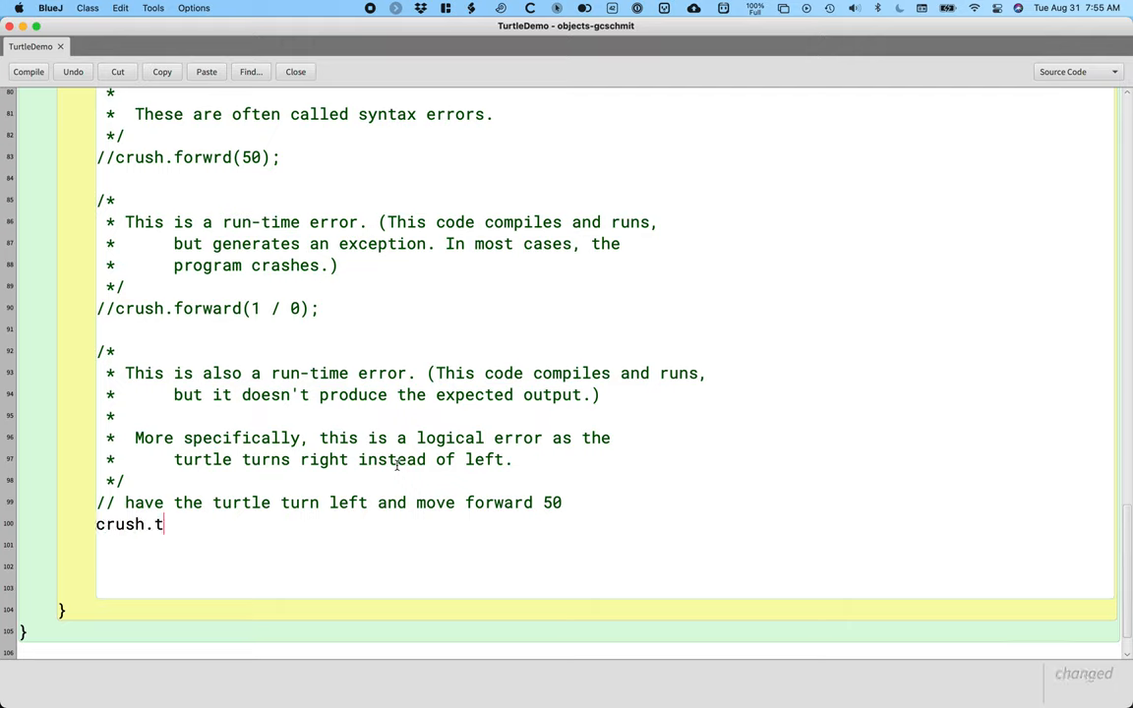
type("urn(90);")
type("crush.for")
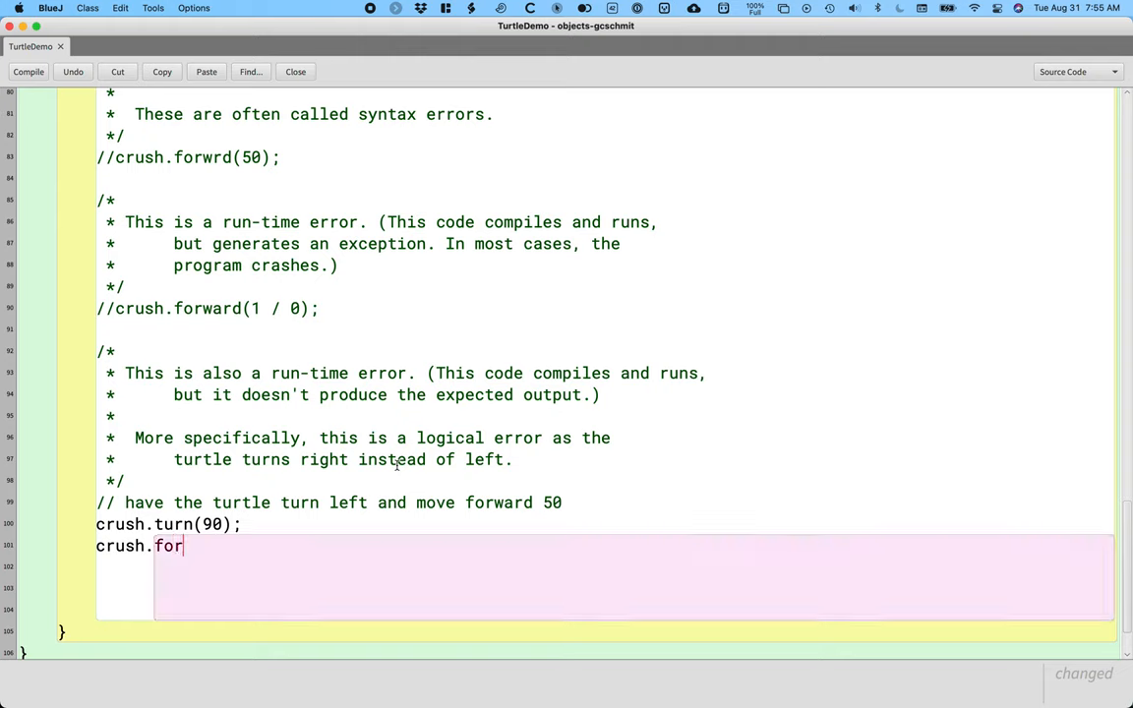
type("ward(50);")
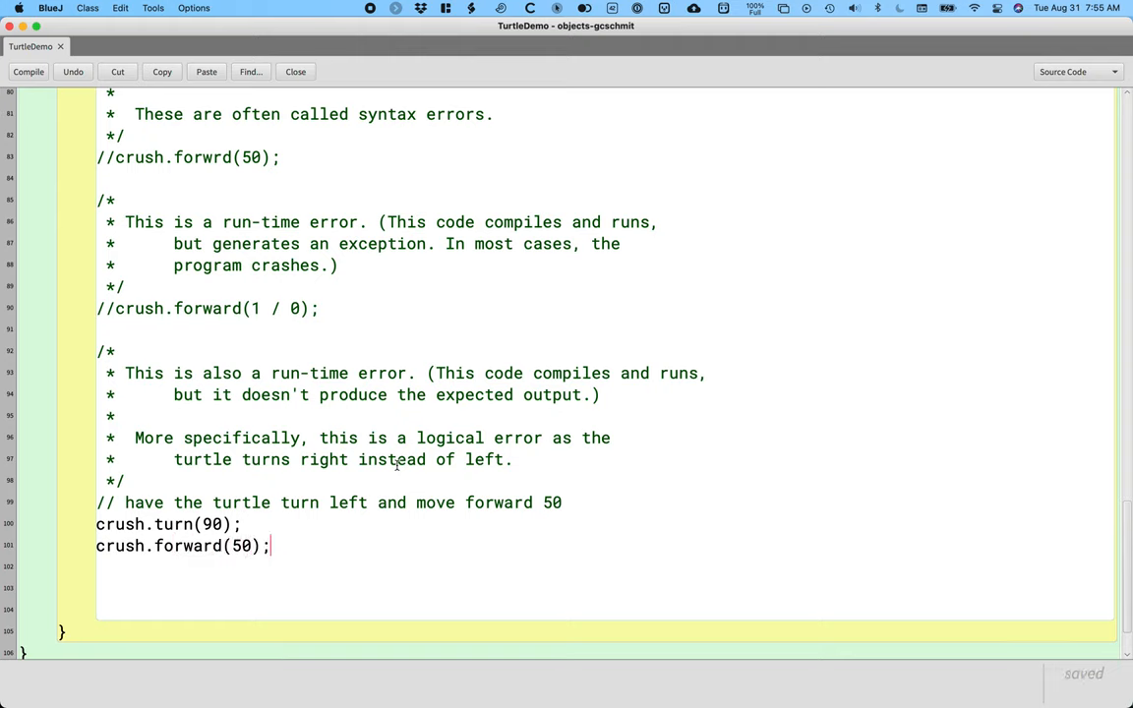
left_click(28, 71)
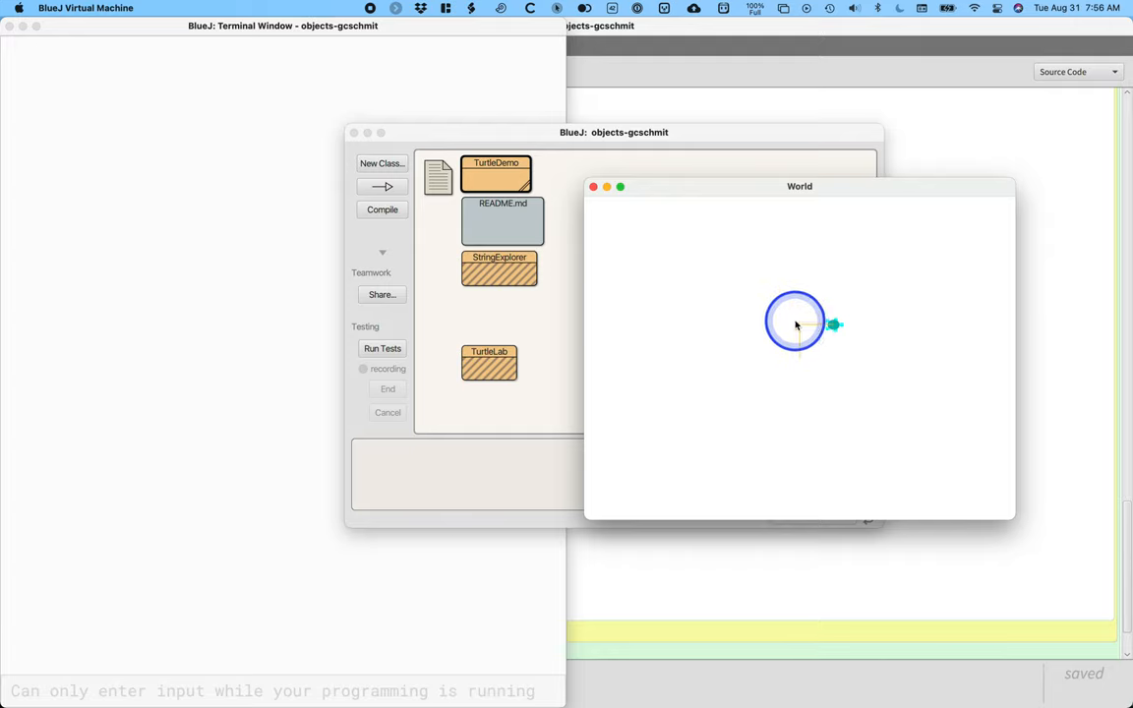
Run TurtleDemo's main so the turtle turns and draws its line in the World window
left_click_drag(797, 324, 881, 330)
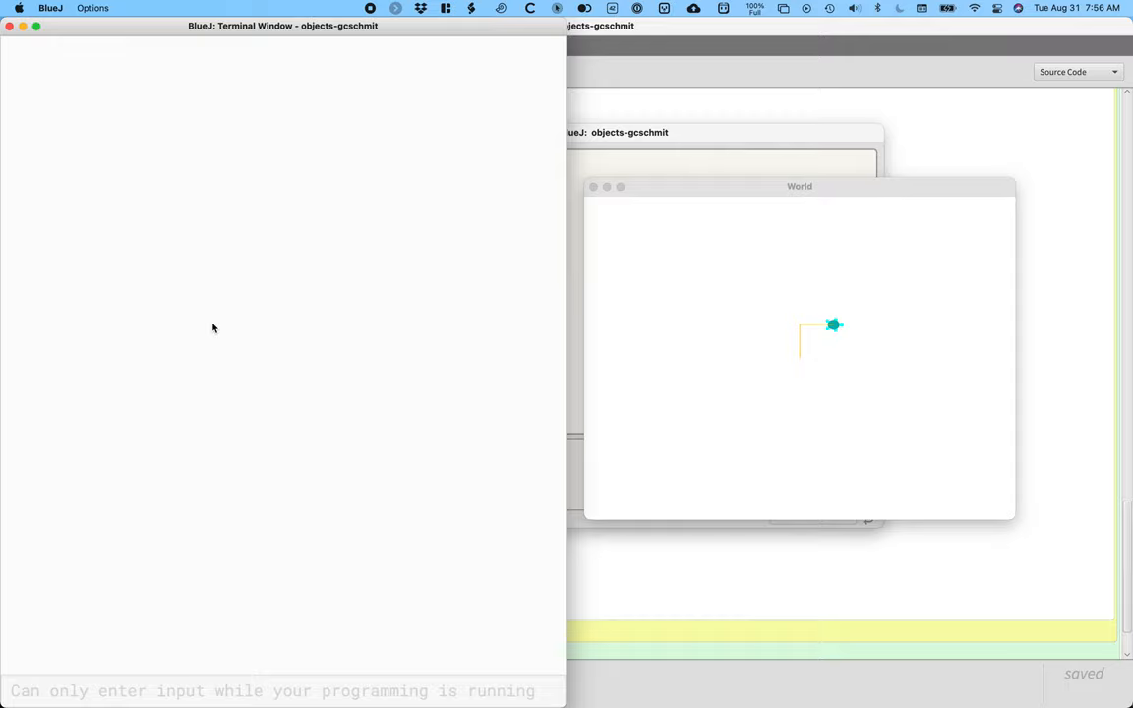
Bring the empty Terminal Window to the front via the project's View menu
left_click(360, 220)
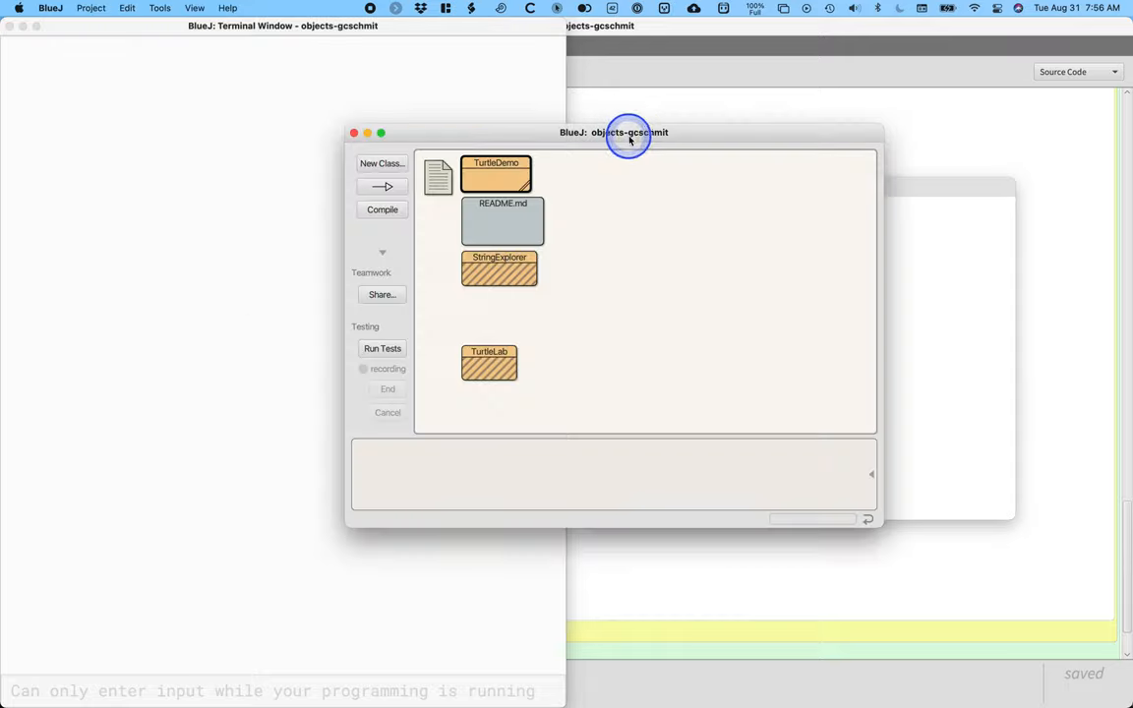
left_click(192, 8)
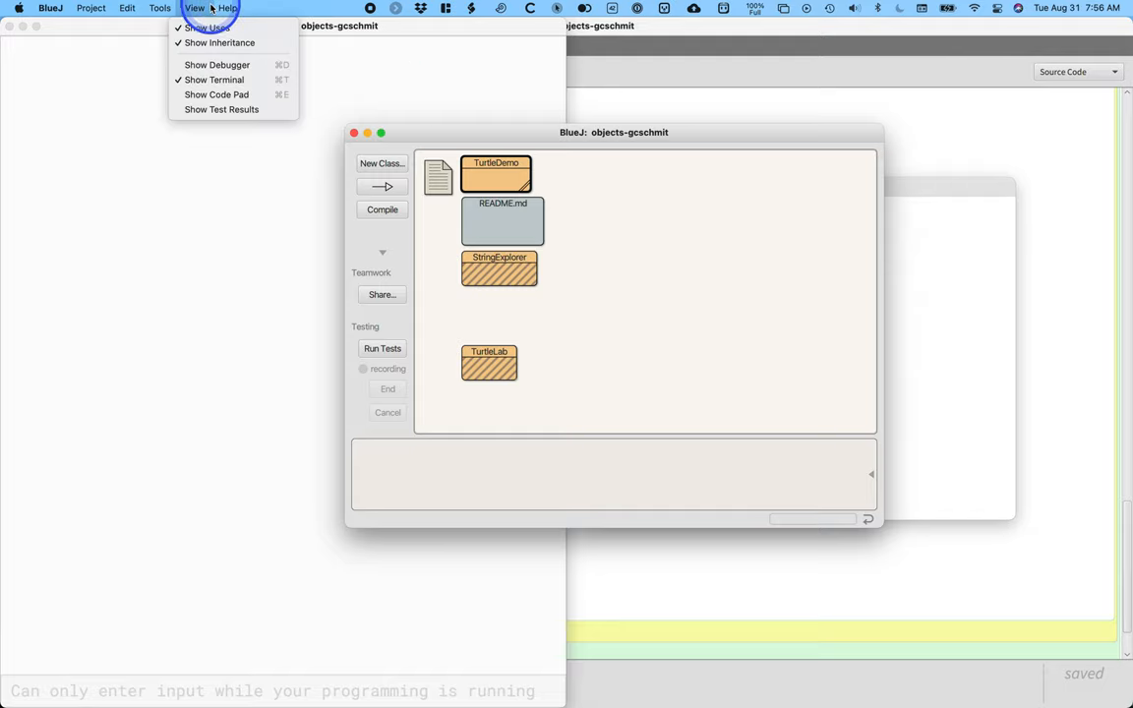
mouse_move(187, 312)
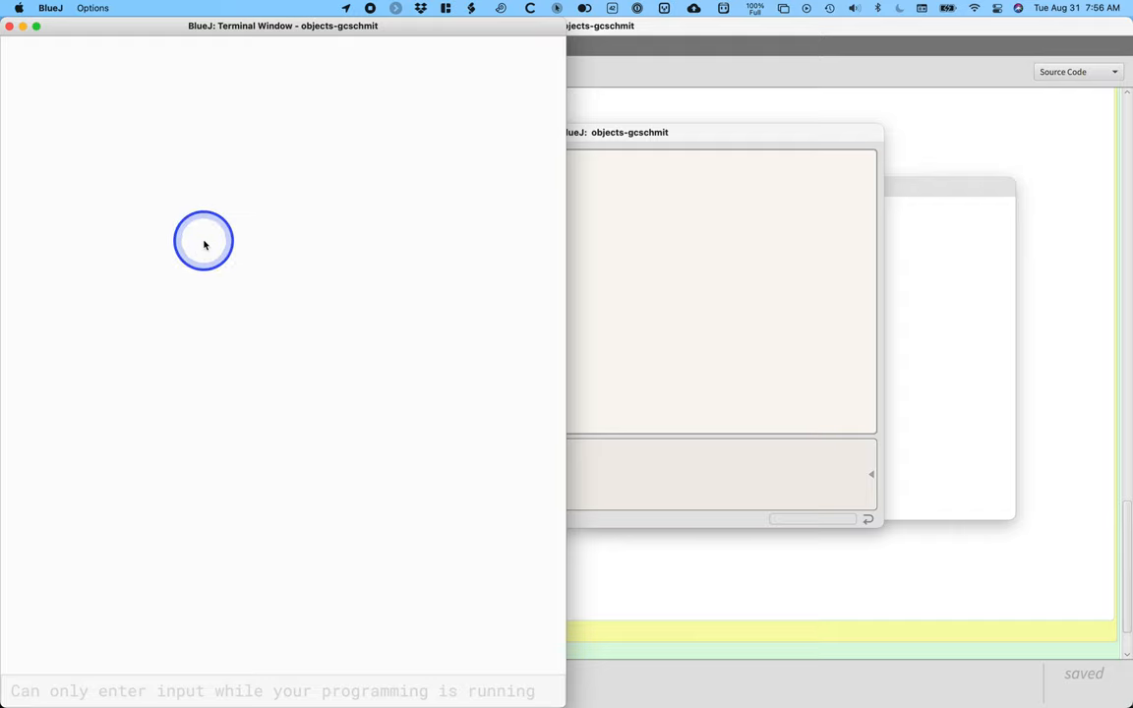
left_click(204, 244)
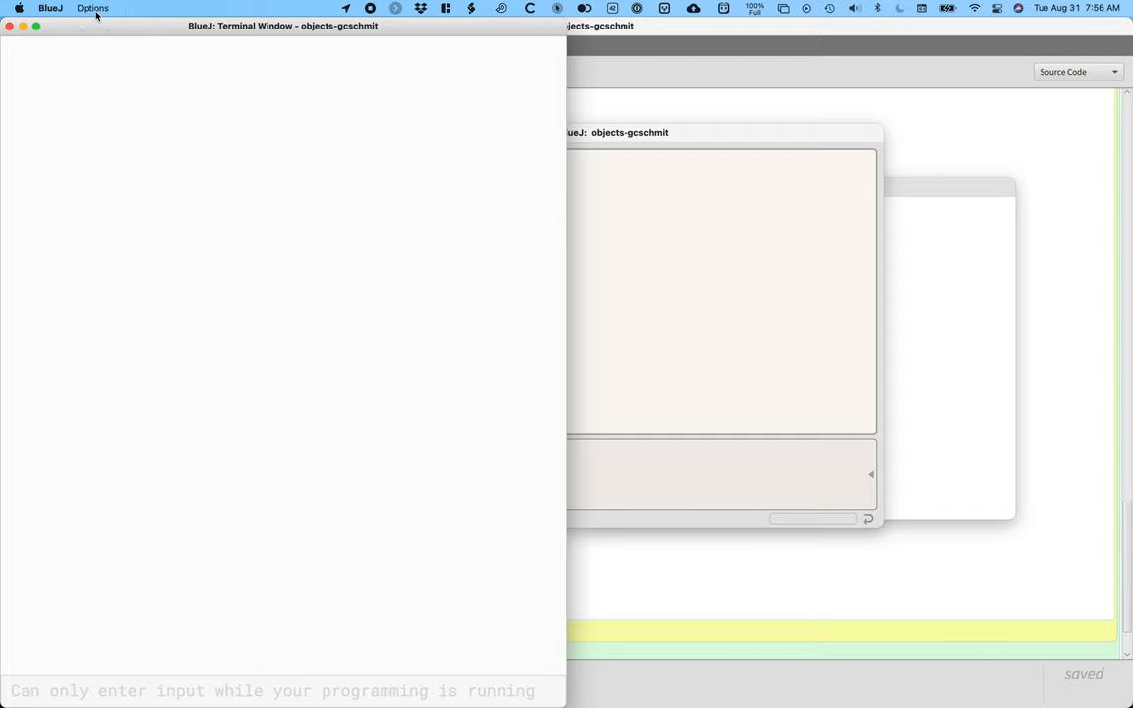
Show the Terminal Window's Options menu with Clear, Copy, Save, Print and Close
left_click(92, 7)
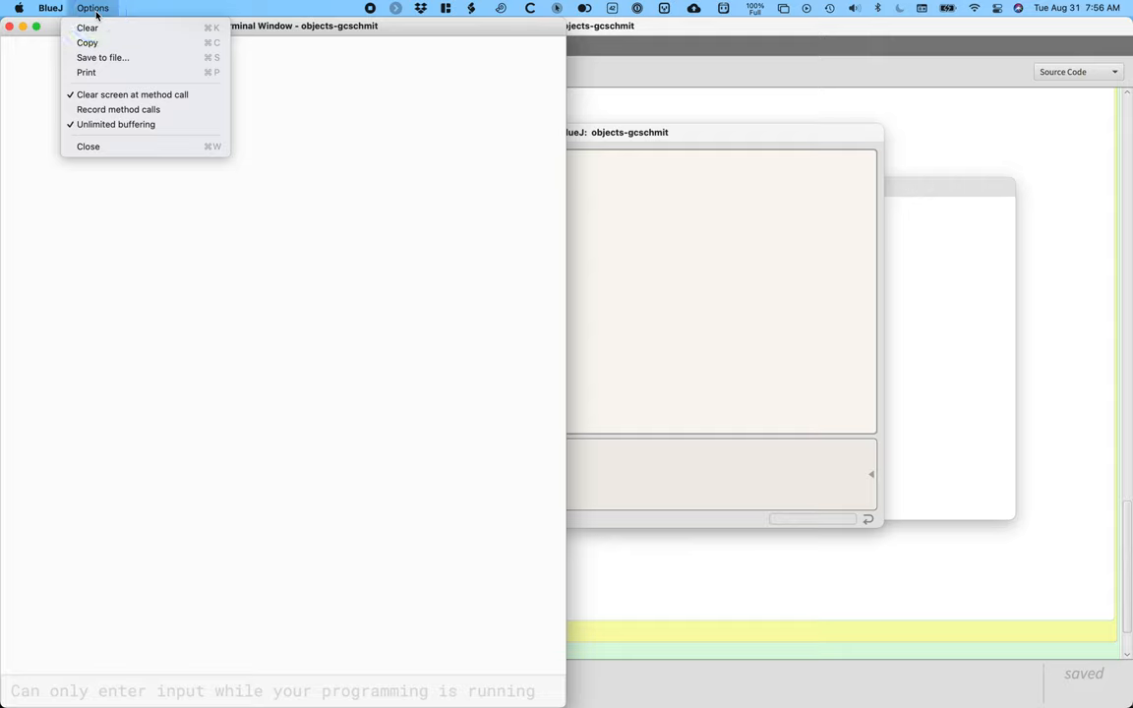
mouse_move(134, 95)
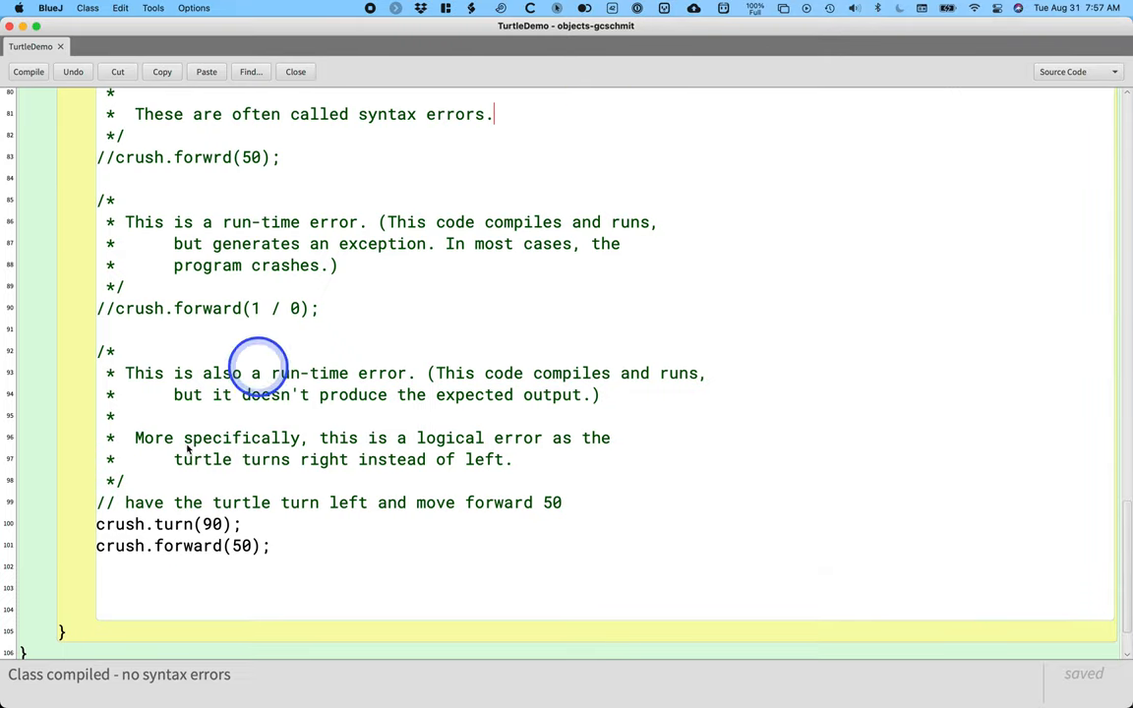
mouse_move(244, 580)
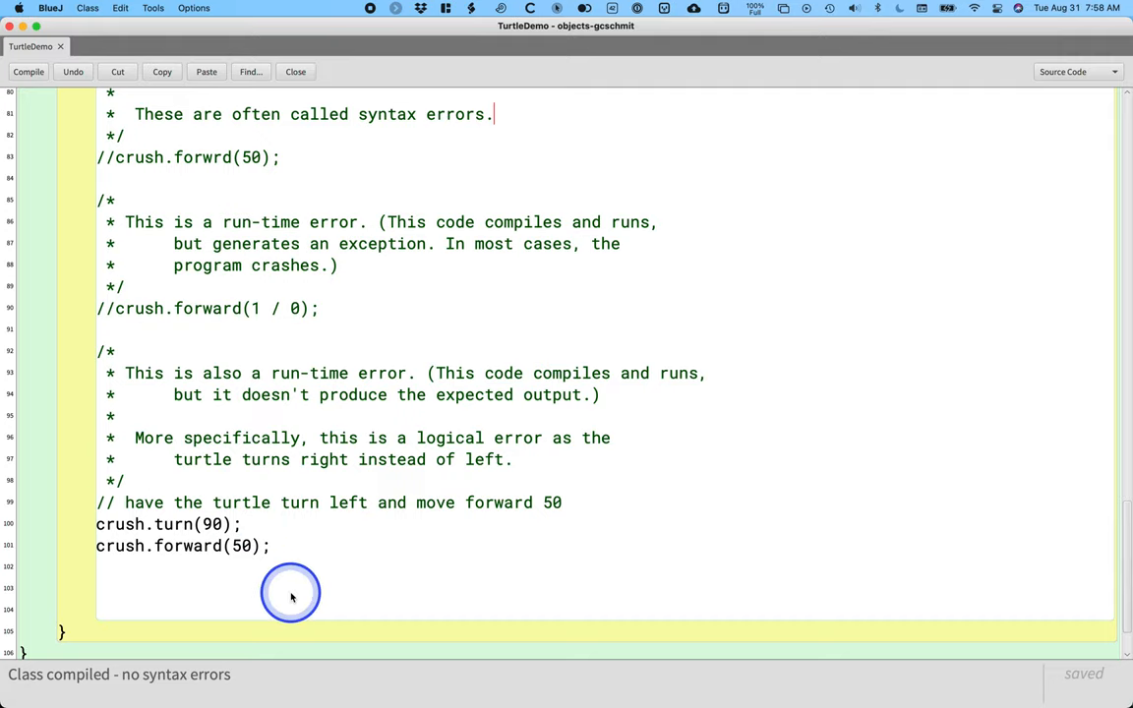
left_click(272, 547)
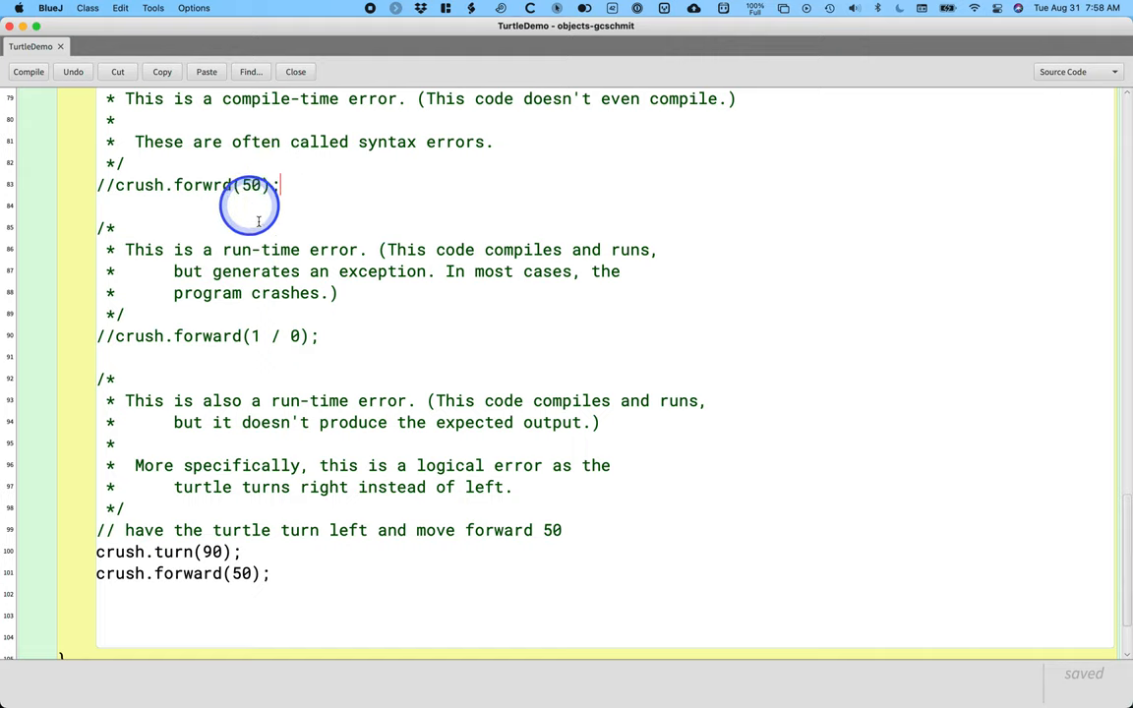
mouse_move(91, 348)
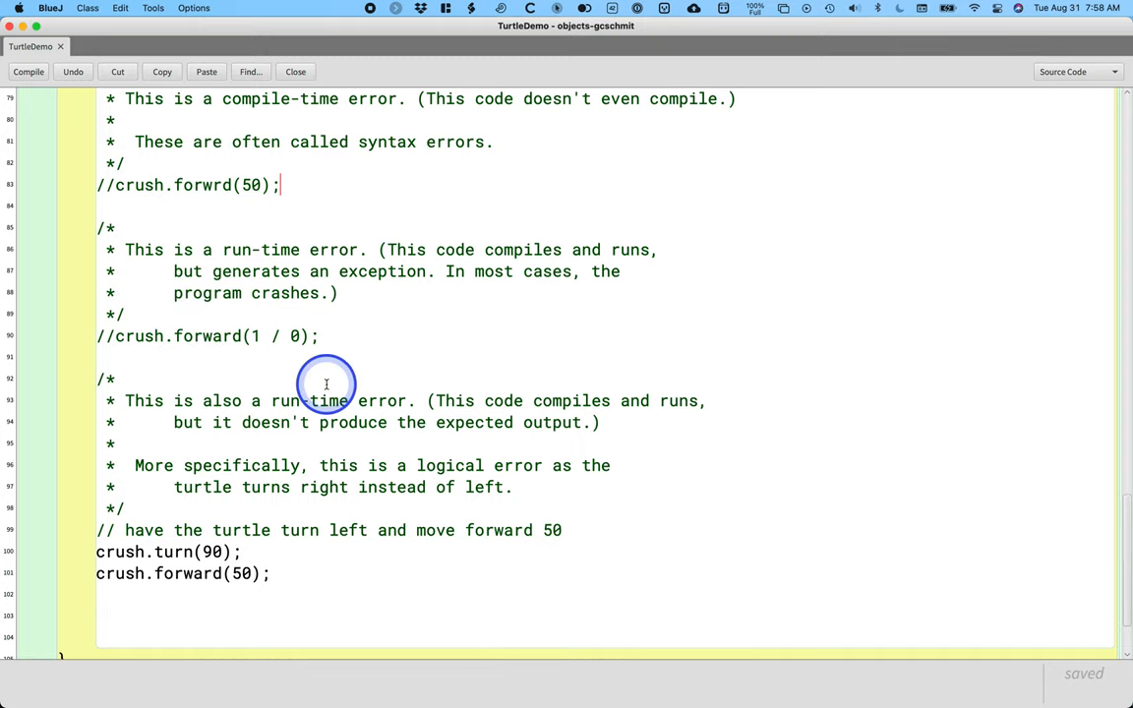
mouse_move(259, 358)
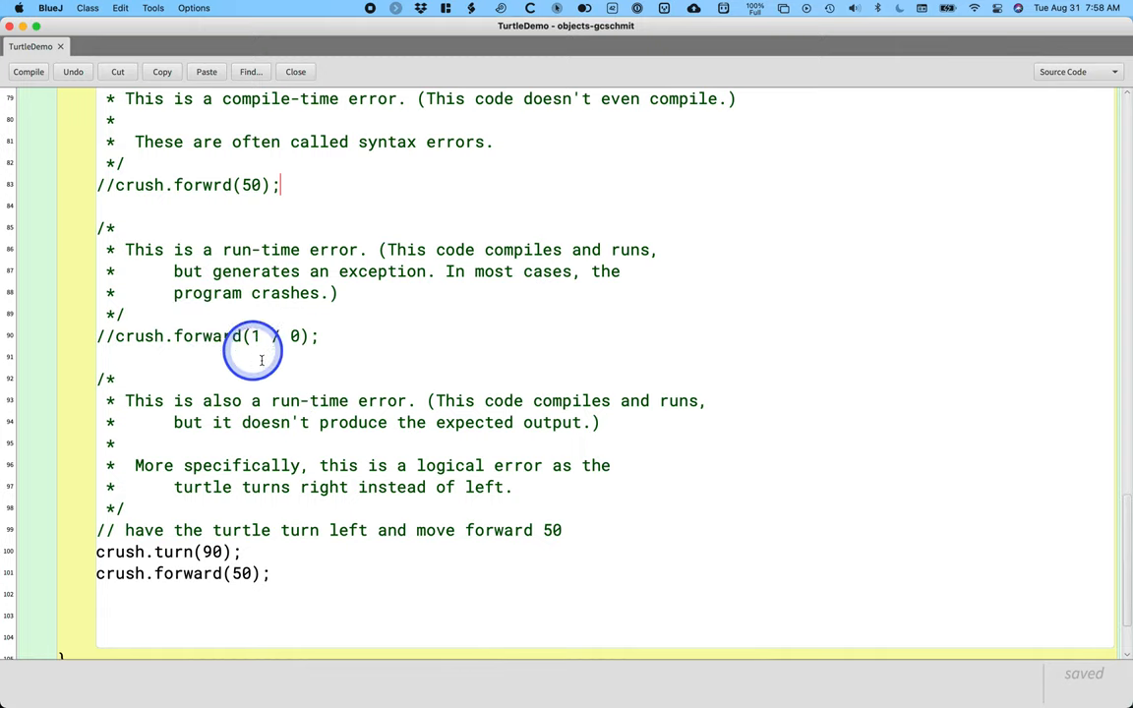
mouse_move(251, 520)
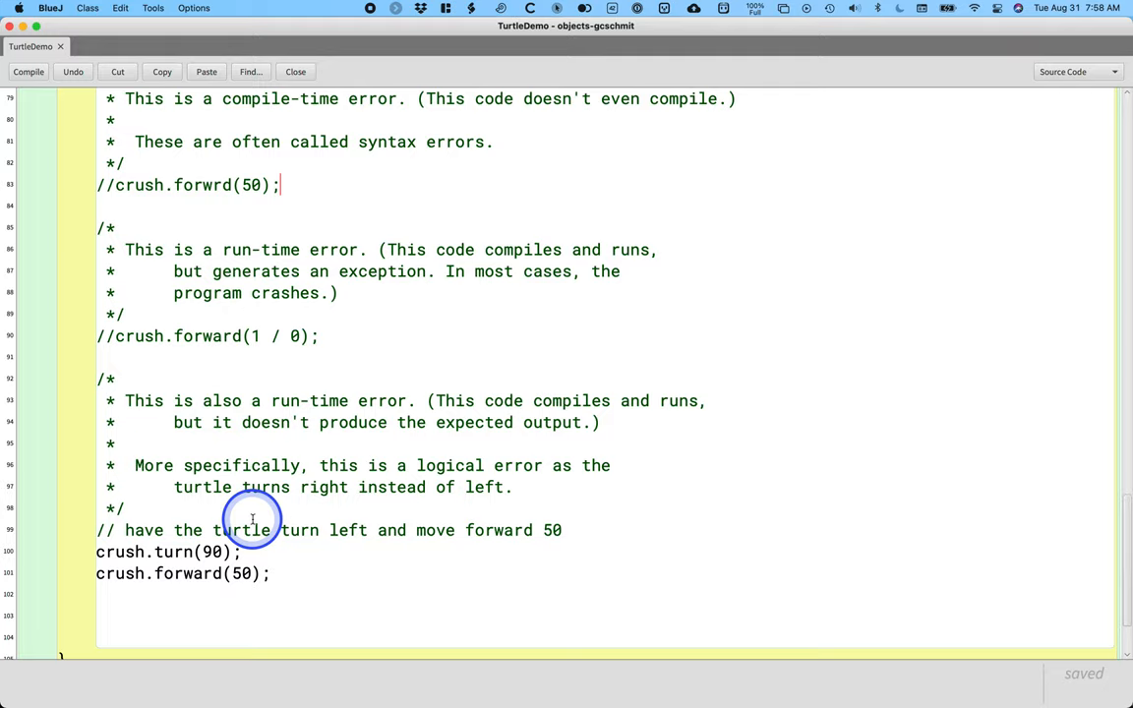
mouse_move(201, 551)
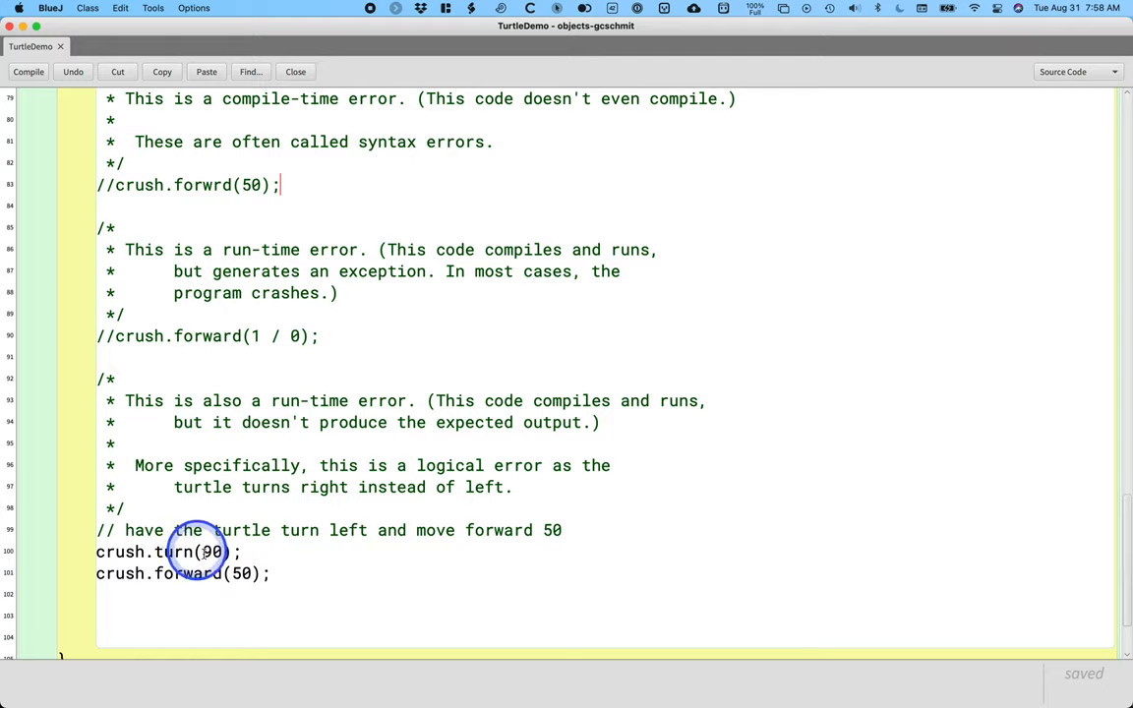